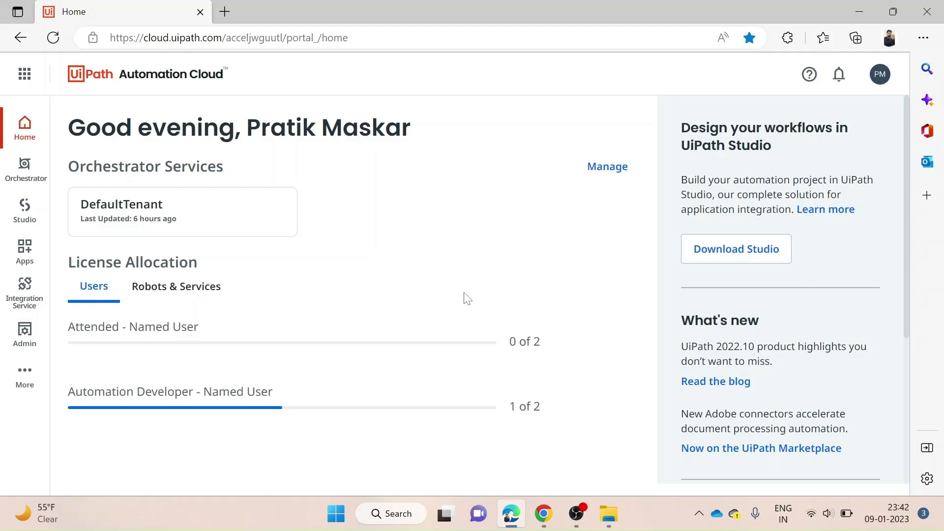
{"action": "mouse_move", "coordinate": [453, 295]}
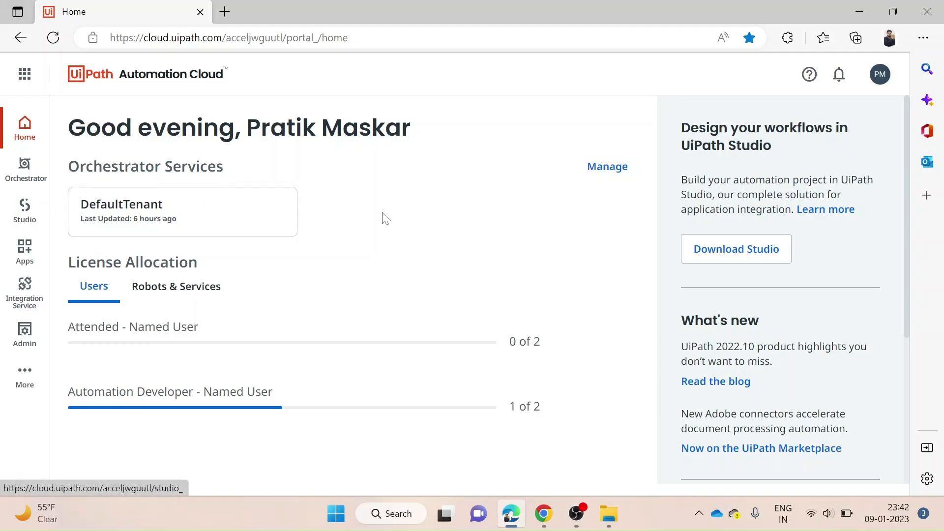
{"action": "mouse_move", "coordinate": [389, 225]}
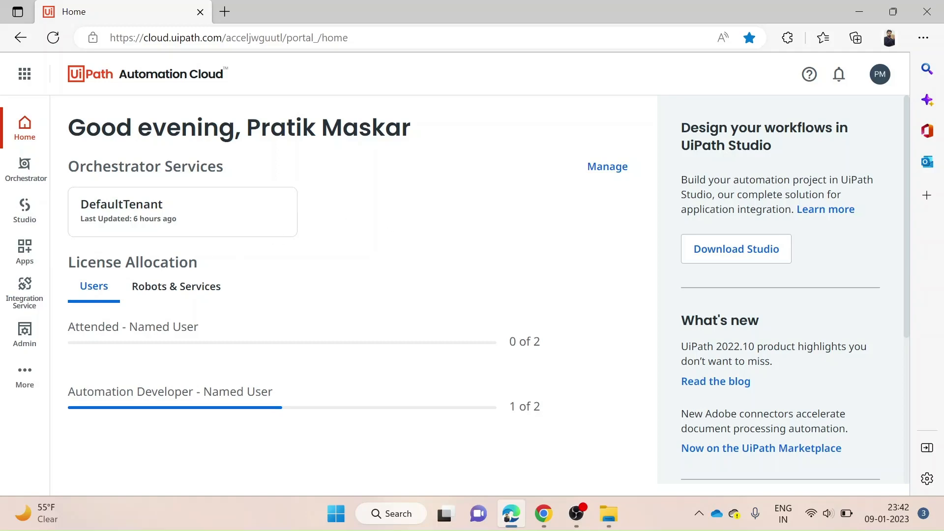
{"action": "mouse_move", "coordinate": [24, 208]}
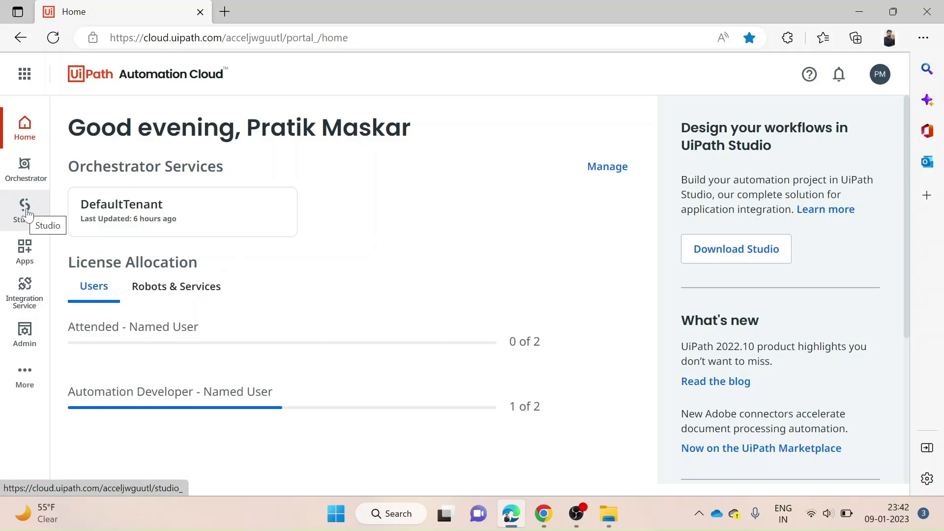
- Open Studio Web, browse Automations and Connections, then return to Projects and open the import dialog
{"action": "left_click", "coordinate": [24, 207]}
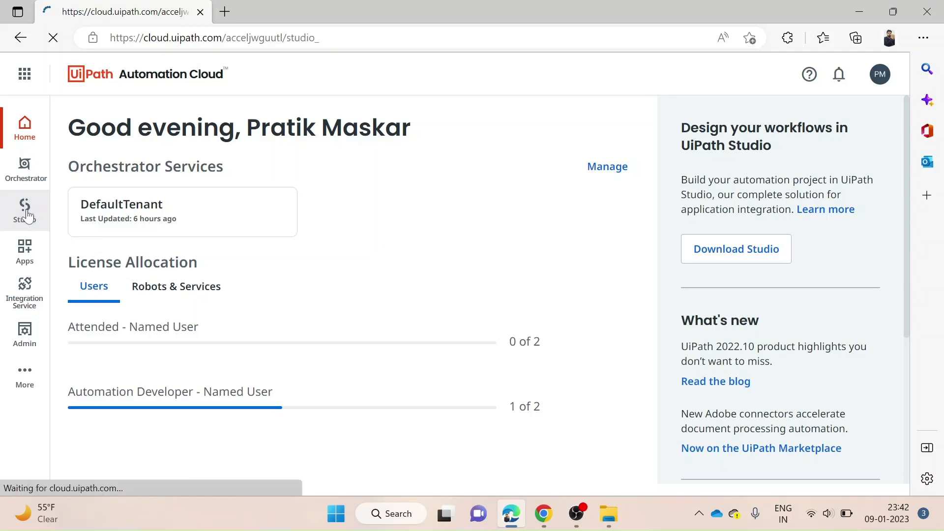
{"action": "left_click", "coordinate": [24, 210]}
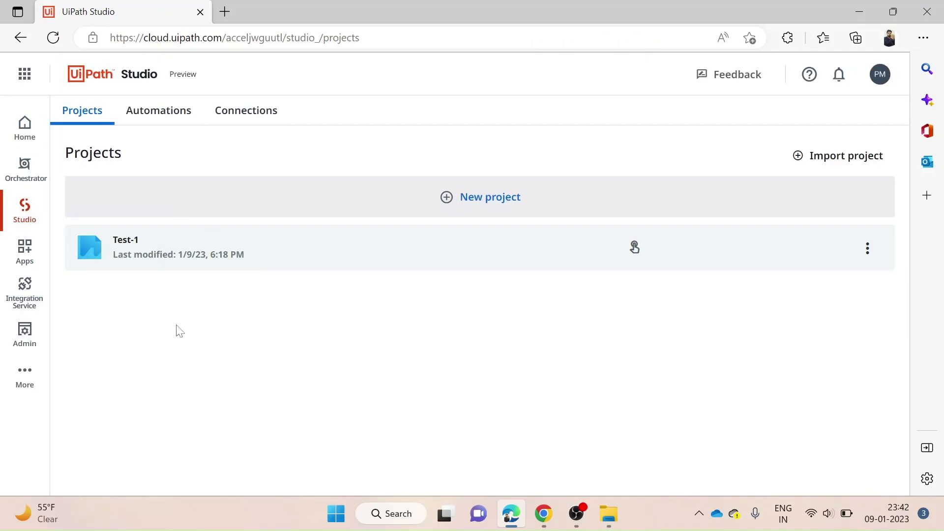
{"action": "mouse_move", "coordinate": [278, 326]}
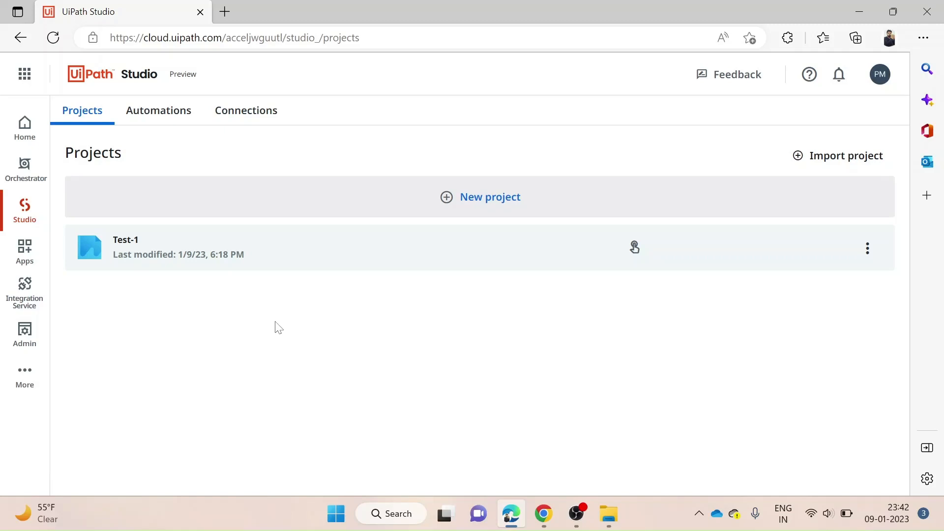
{"action": "mouse_move", "coordinate": [93, 222]}
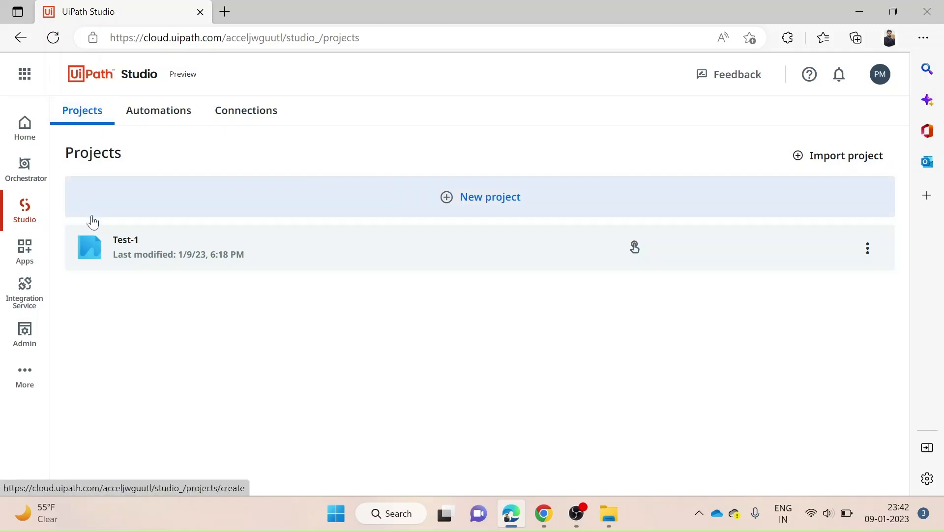
{"action": "mouse_move", "coordinate": [502, 195]}
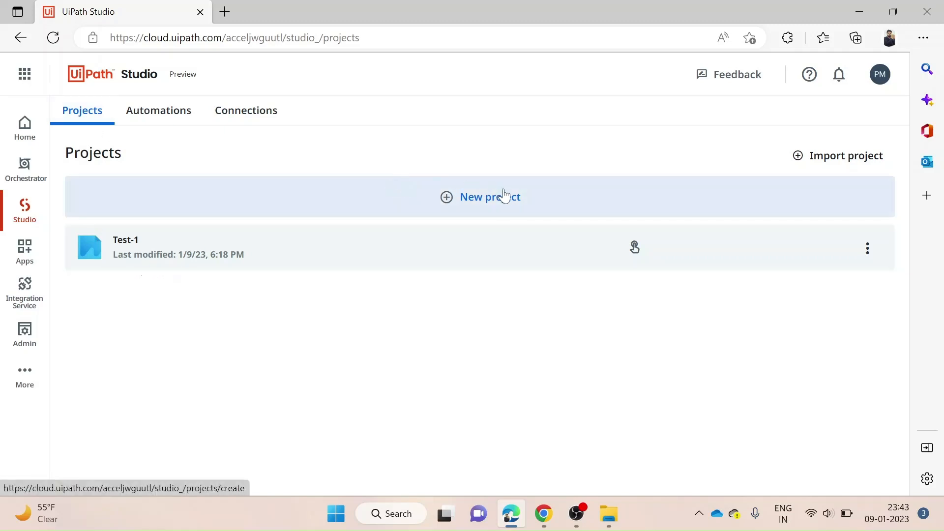
{"action": "mouse_move", "coordinate": [480, 200]}
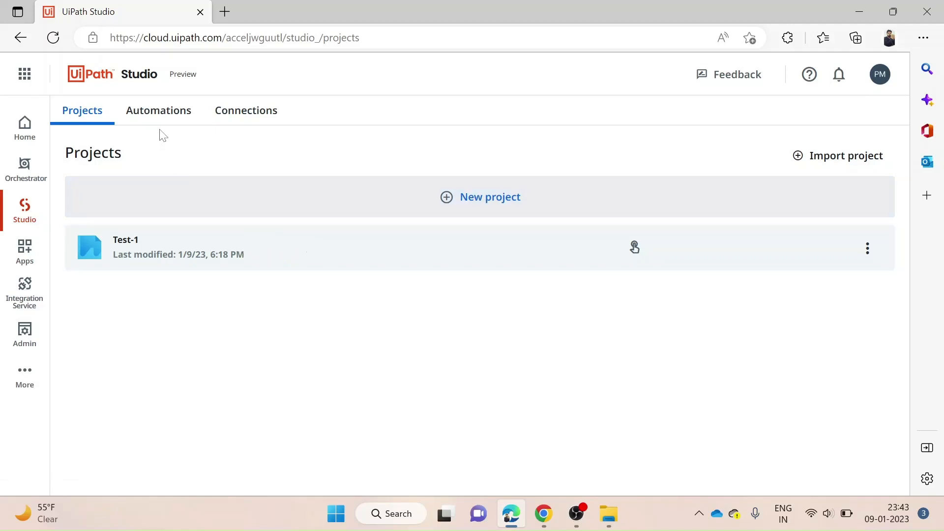
{"action": "left_click", "coordinate": [158, 110]}
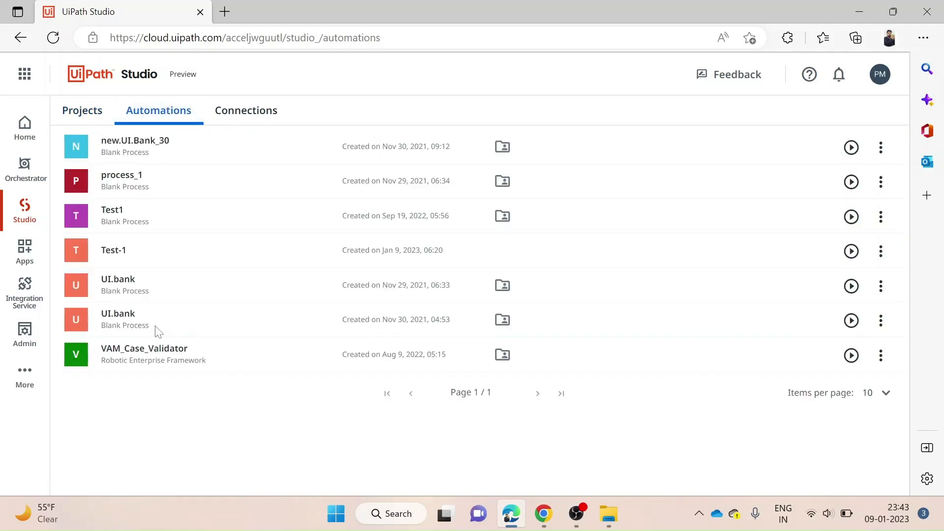
{"action": "mouse_move", "coordinate": [187, 253]}
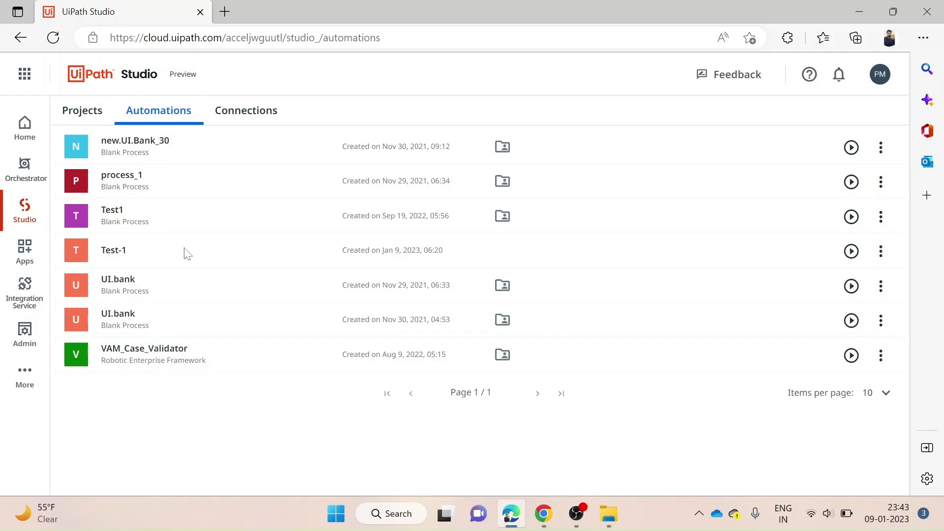
{"action": "left_click", "coordinate": [246, 111]}
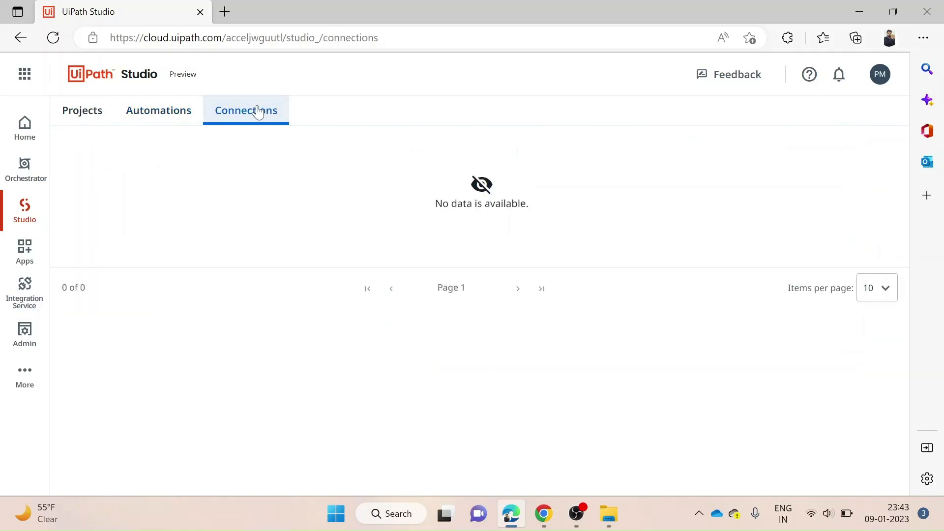
{"action": "mouse_move", "coordinate": [82, 110]}
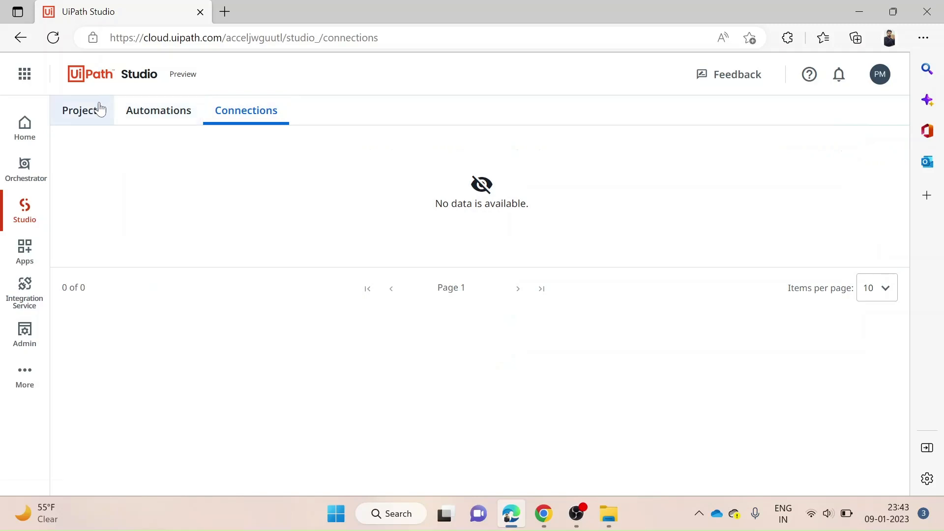
{"action": "left_click", "coordinate": [82, 110]}
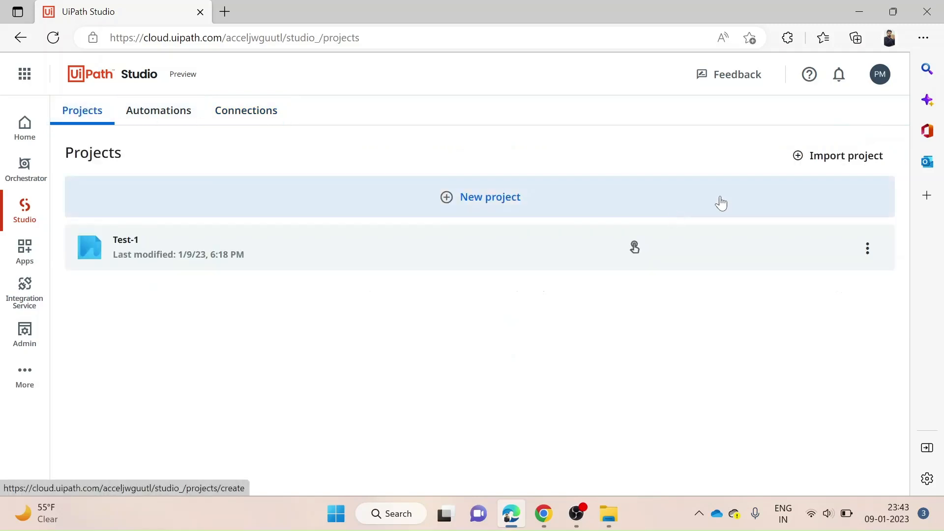
{"action": "left_click", "coordinate": [845, 155]}
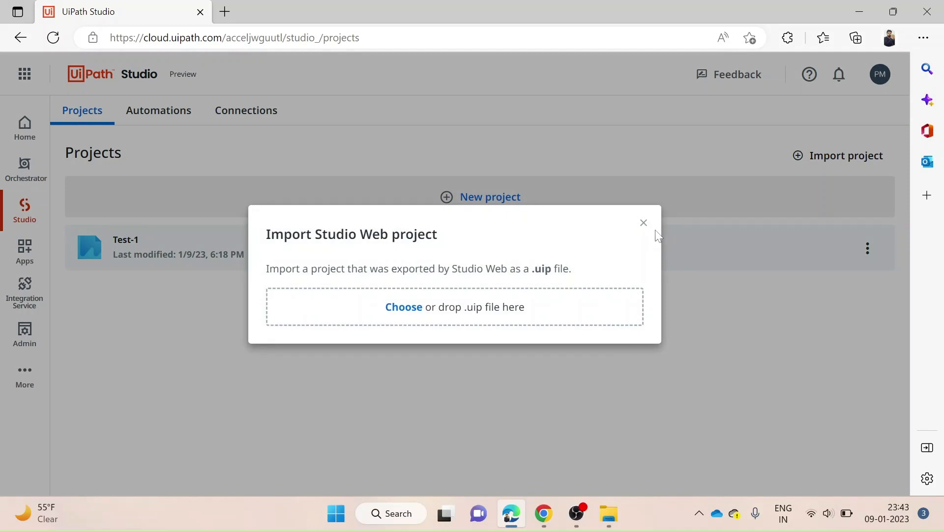
{"action": "mouse_move", "coordinate": [643, 223]}
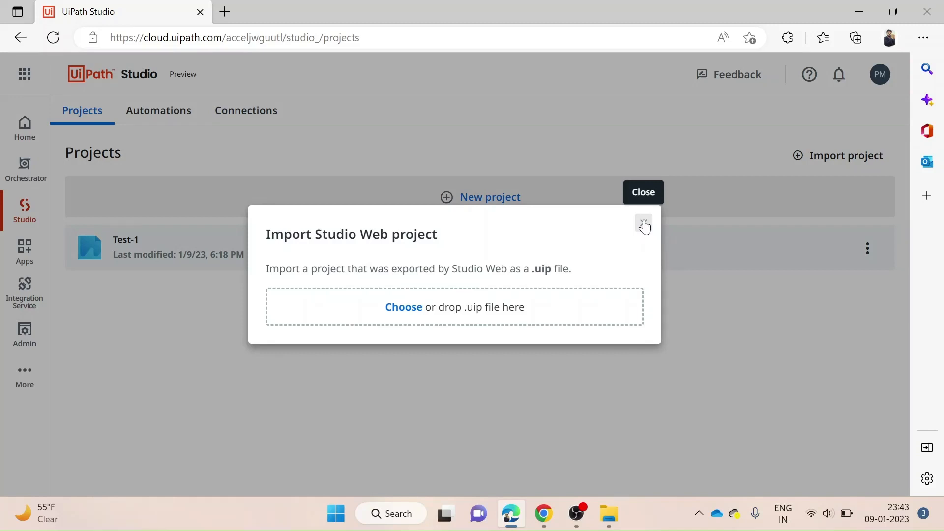
{"action": "left_click", "coordinate": [643, 225]}
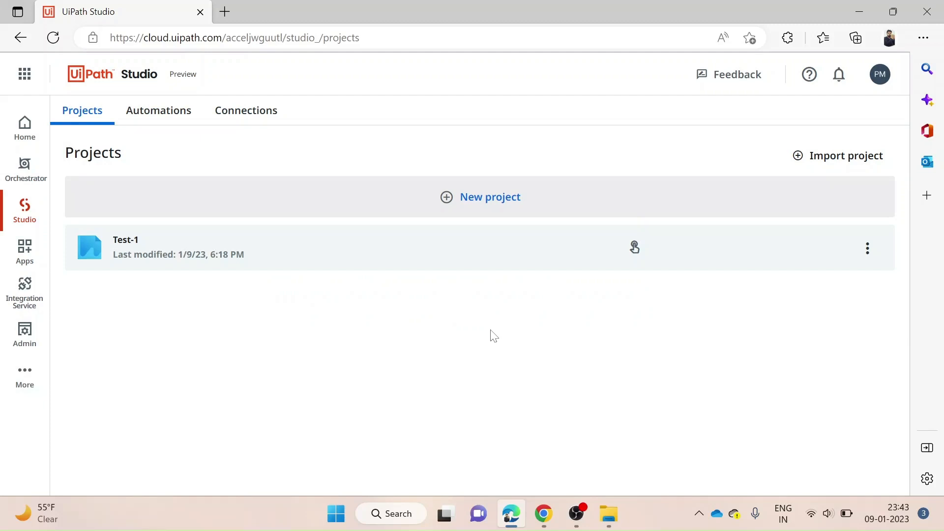
{"action": "mouse_move", "coordinate": [472, 223]}
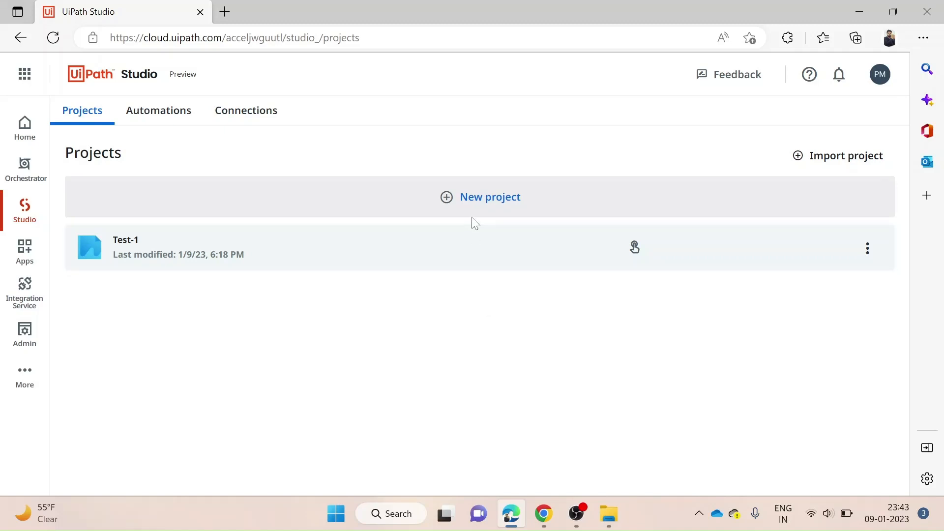
{"action": "left_click", "coordinate": [490, 197]}
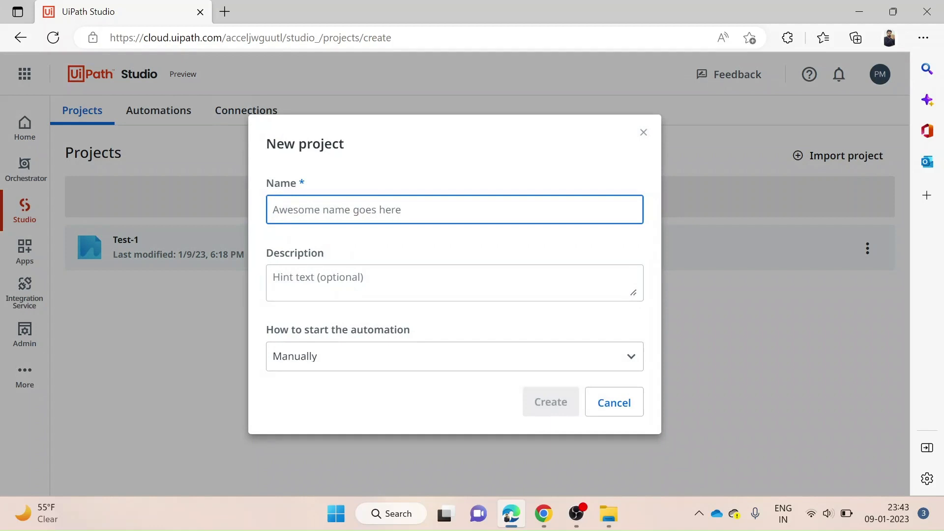
- Name the project 'New Automation' with manual start and create it
{"action": "type", "text": "New Automation"}
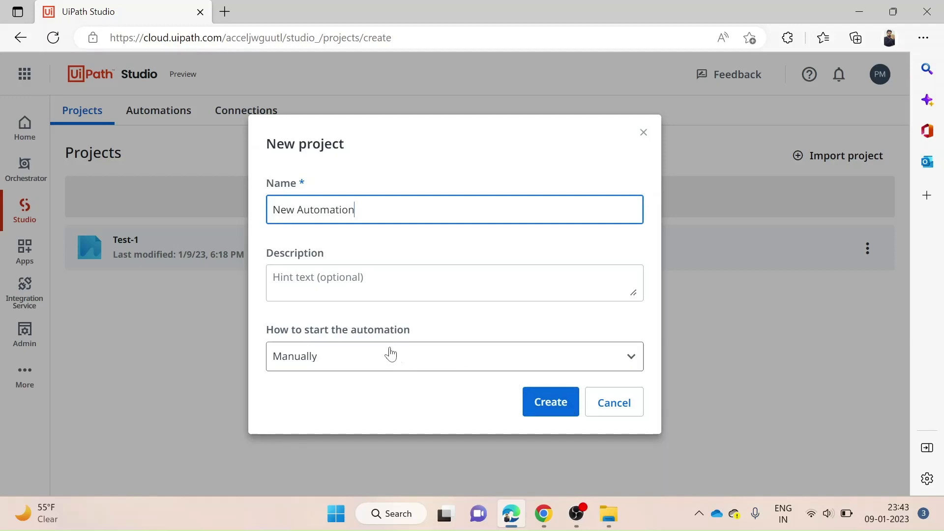
{"action": "left_click", "coordinate": [550, 402]}
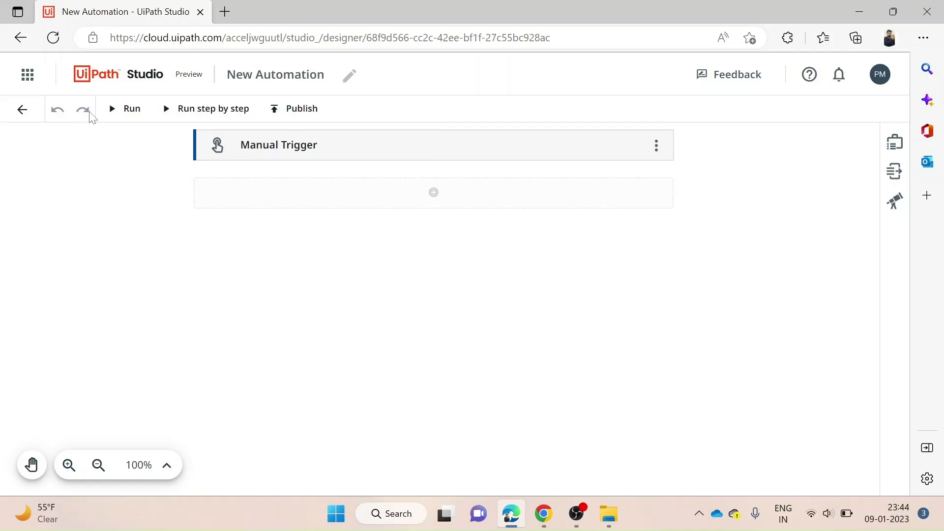
{"action": "mouse_move", "coordinate": [189, 119]}
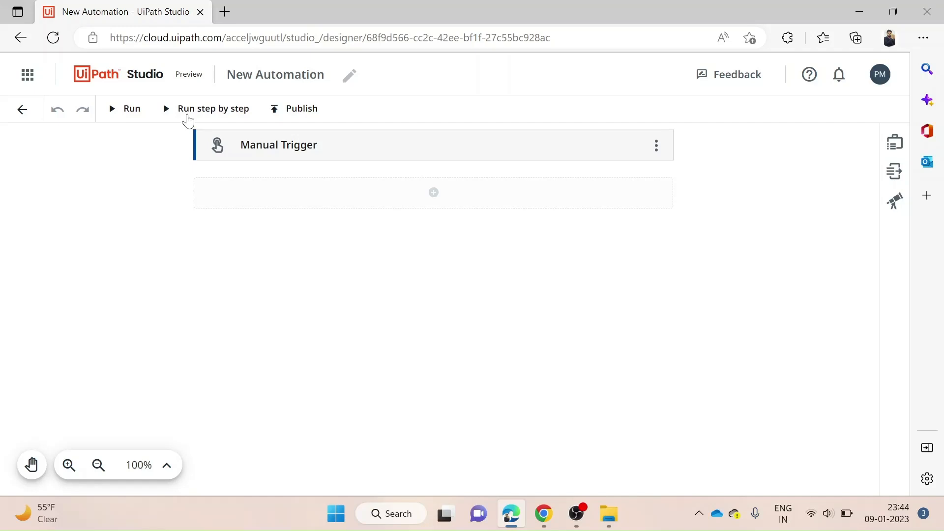
{"action": "mouse_move", "coordinate": [301, 110]}
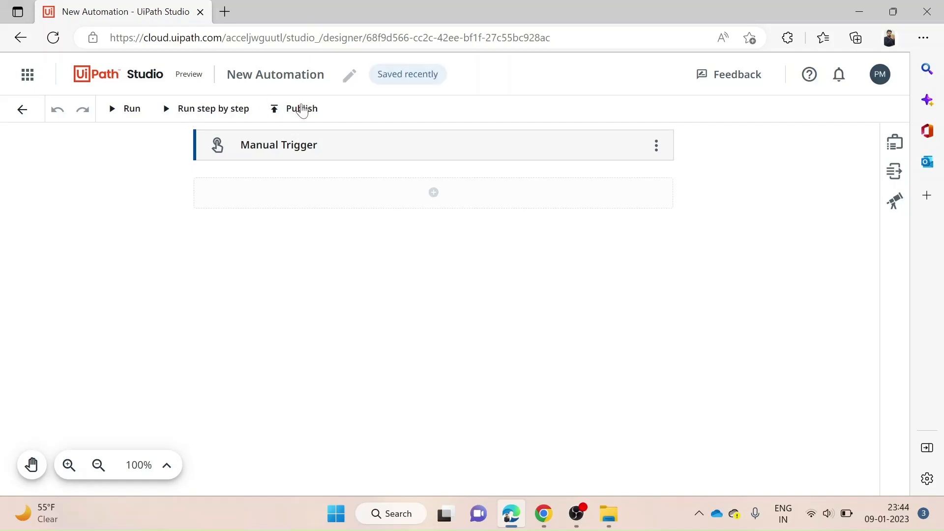
{"action": "mouse_move", "coordinate": [333, 241]}
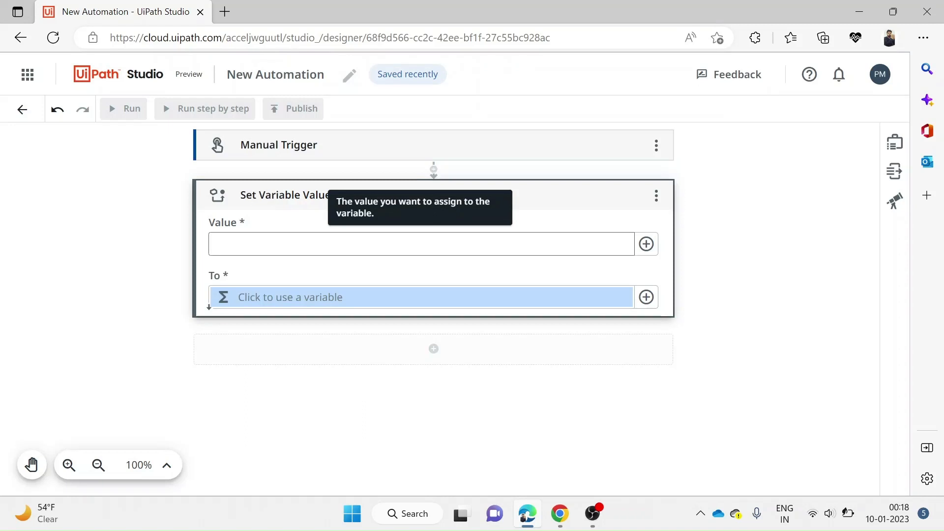
{"action": "mouse_move", "coordinate": [408, 309]}
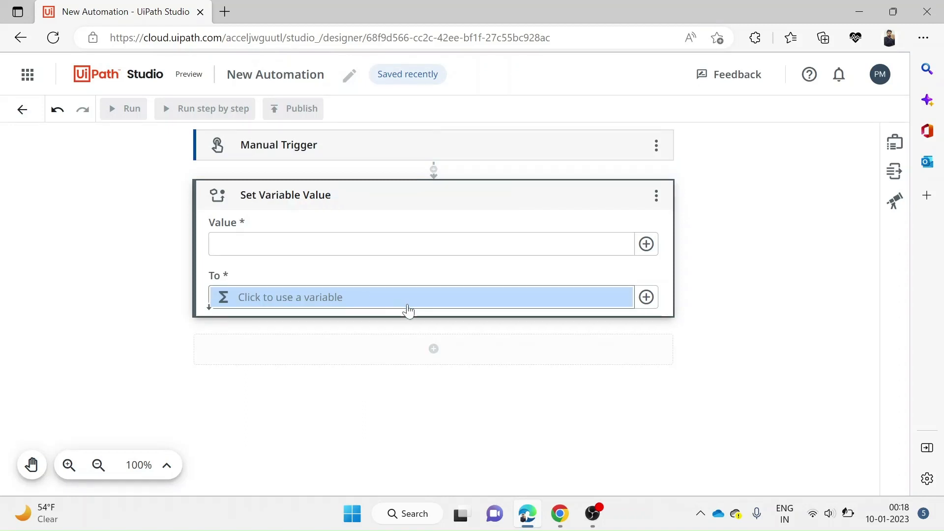
- Create Number variable int_Numebers as the Set Variable Value target and enter value 30
{"action": "left_click", "coordinate": [646, 296]}
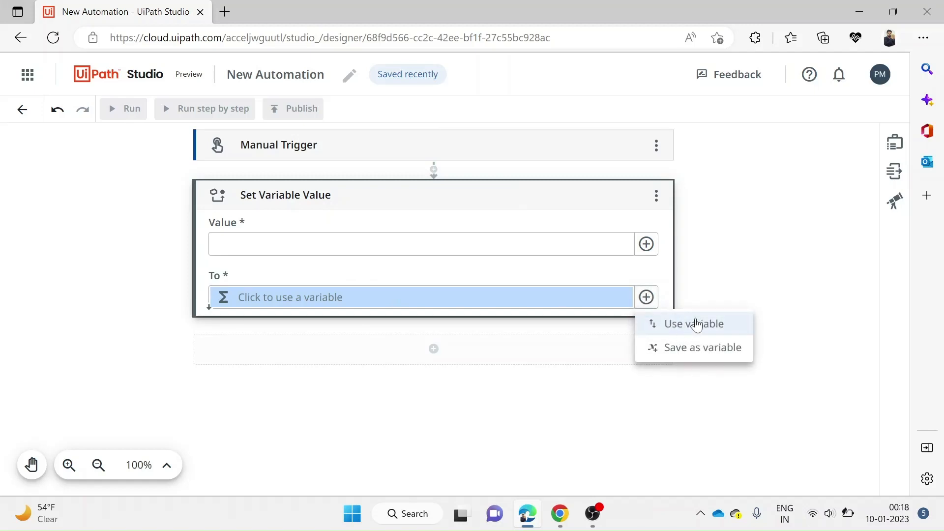
{"action": "mouse_move", "coordinate": [702, 348]}
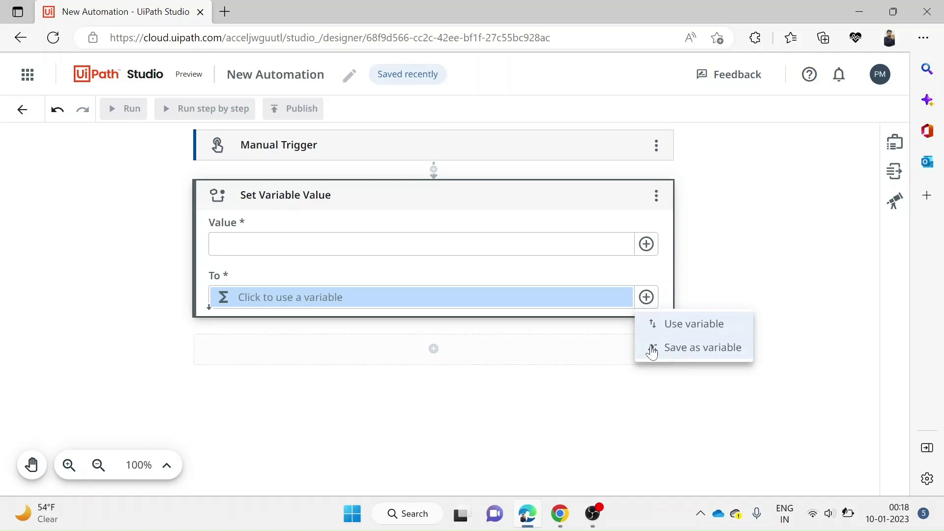
{"action": "left_click", "coordinate": [702, 348]}
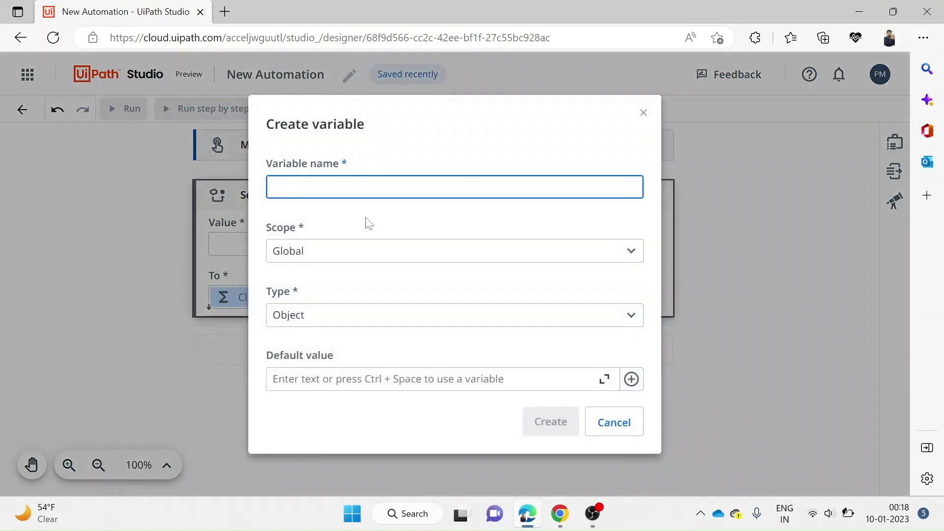
{"action": "mouse_move", "coordinate": [359, 201]}
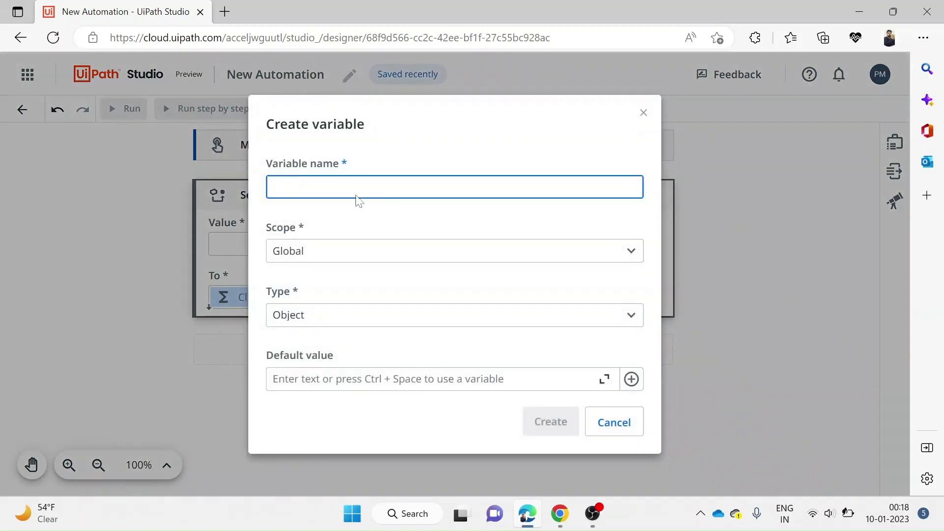
{"action": "type", "text": "int_"}
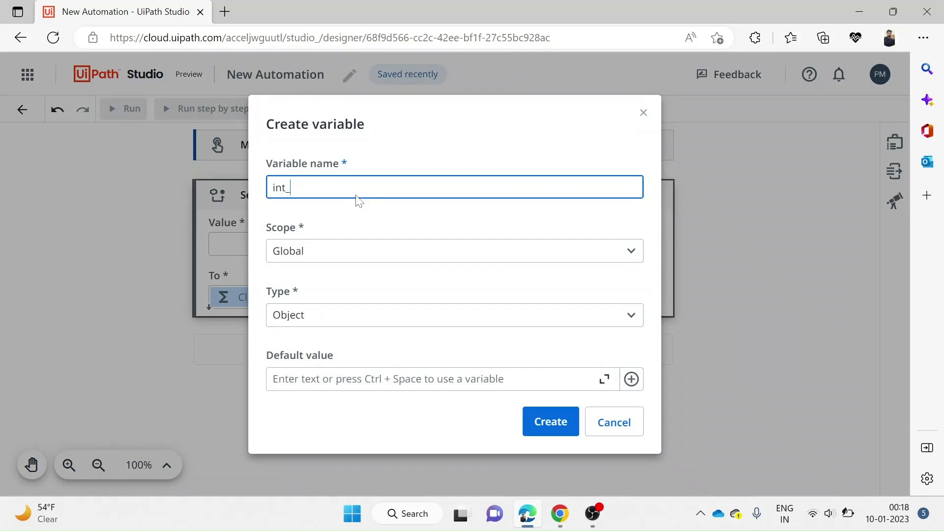
{"action": "type", "text": "Numer"}
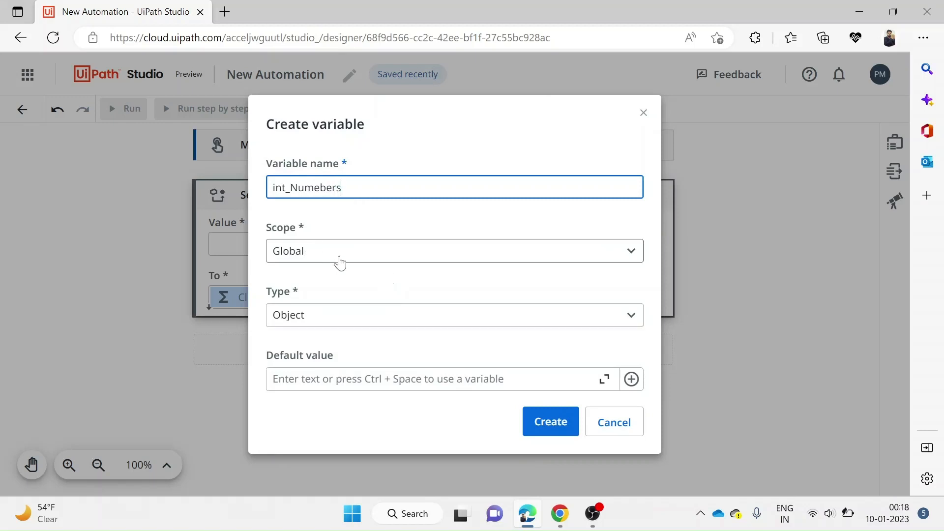
{"action": "left_click", "coordinate": [454, 314]}
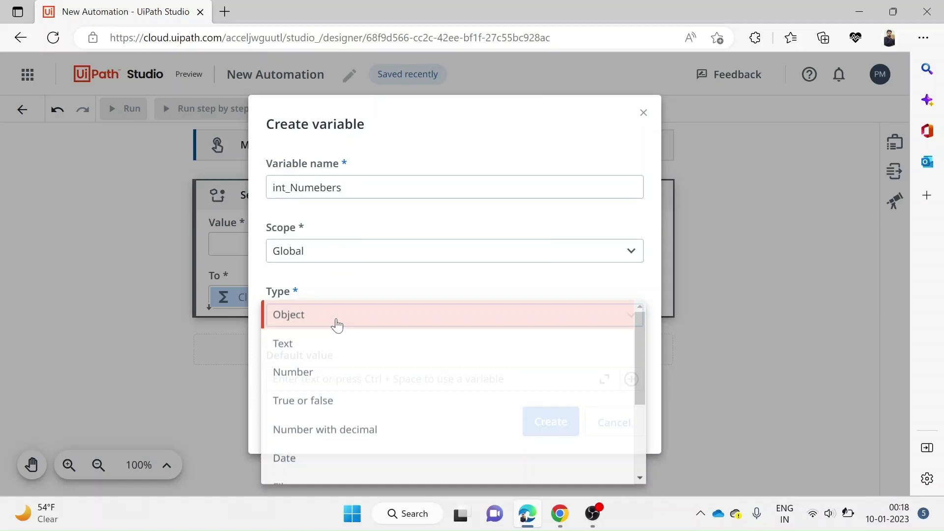
{"action": "left_click", "coordinate": [292, 371]}
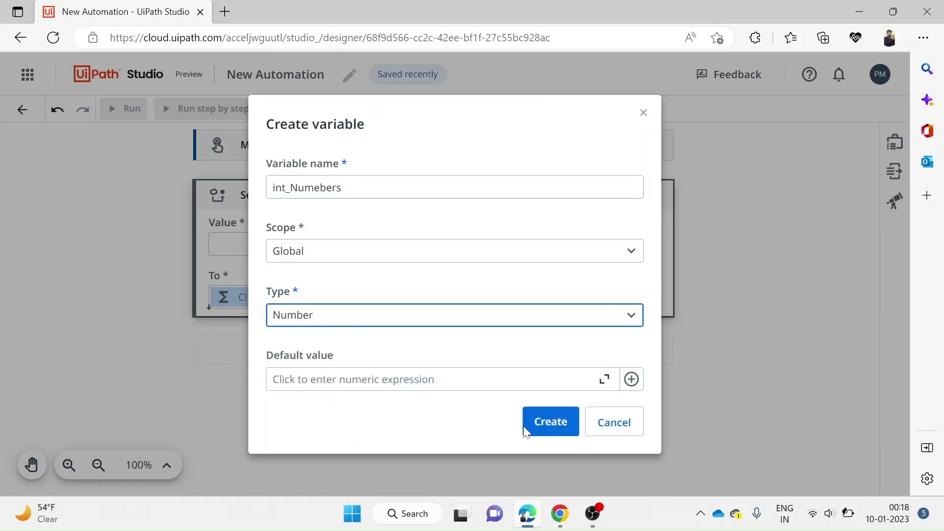
{"action": "left_click", "coordinate": [550, 421]}
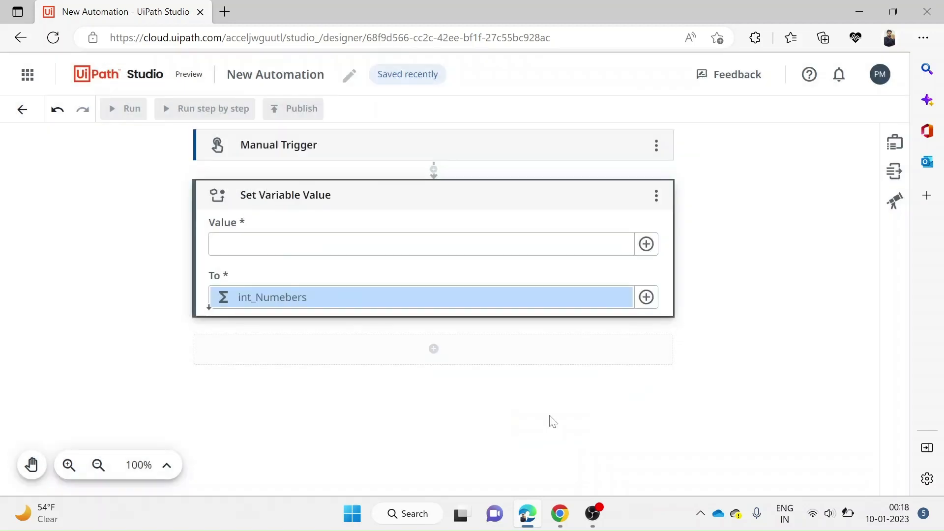
{"action": "left_click", "coordinate": [422, 244]}
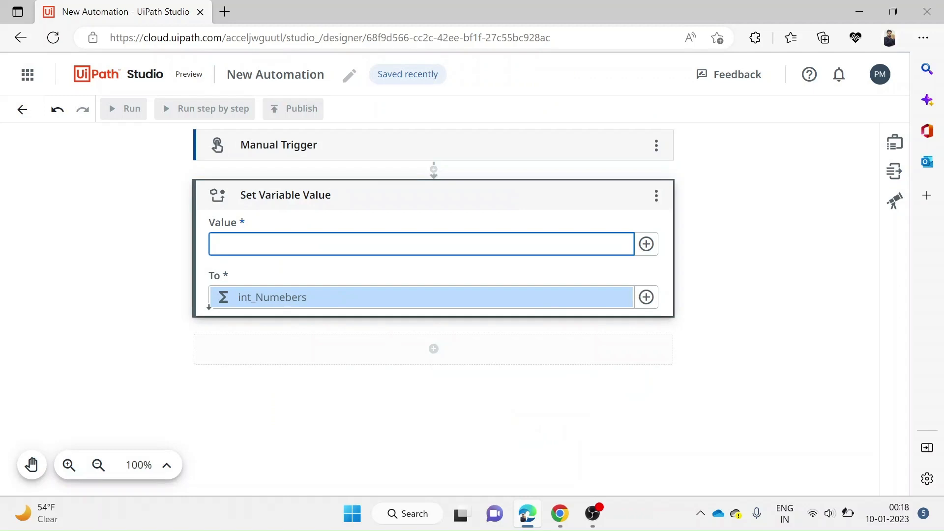
{"action": "type", "text": "30"}
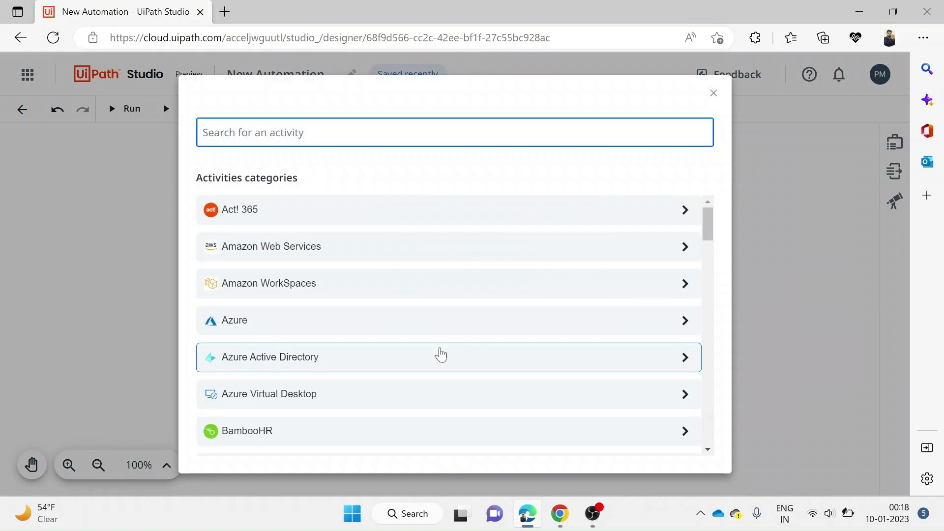
- Search 'if' and insert the Control: If activity after Set Variable Value
{"action": "type", "text": "if"}
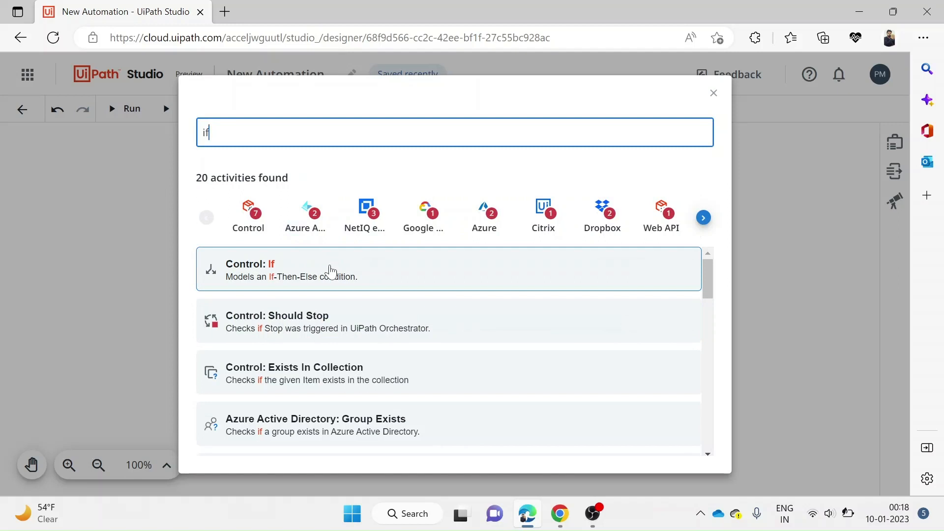
{"action": "left_click", "coordinate": [271, 269]}
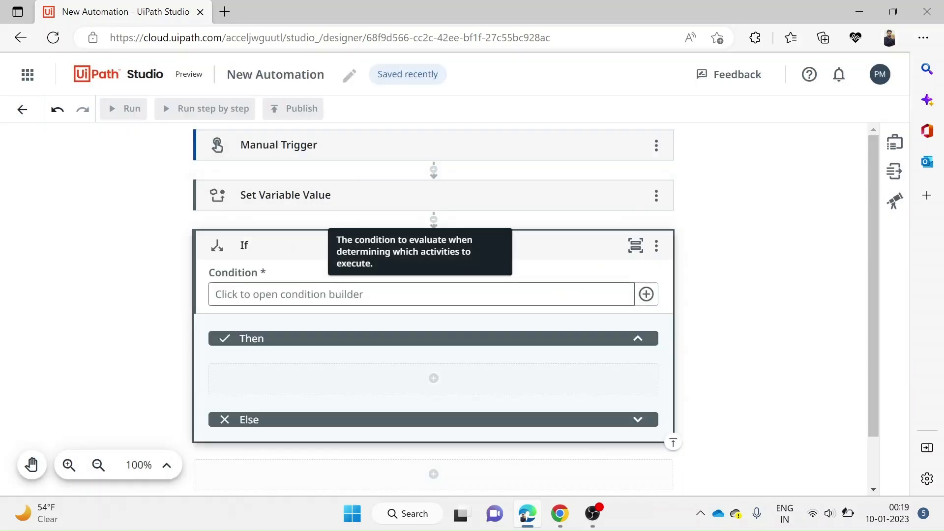
{"action": "left_click", "coordinate": [419, 294]}
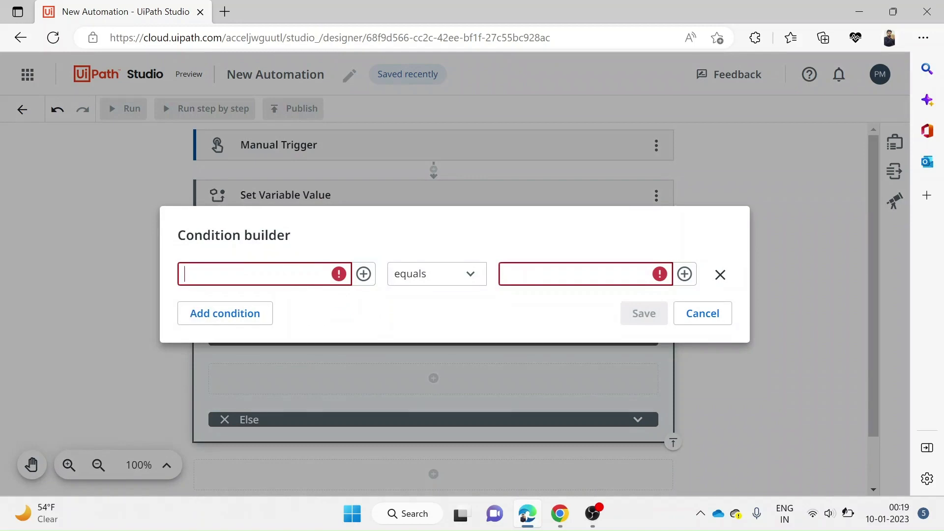
- Build and save the If condition int_Numebers greater than 25
{"action": "left_click", "coordinate": [363, 274]}
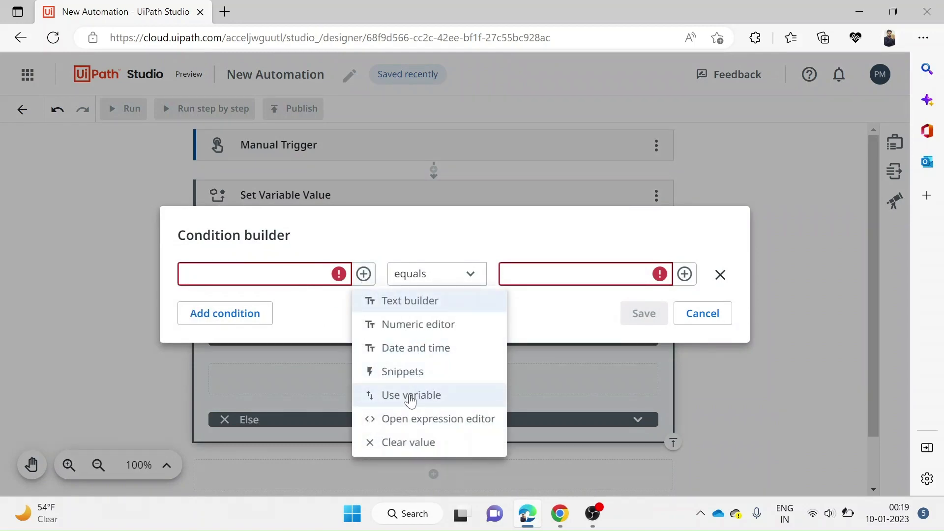
{"action": "left_click", "coordinate": [410, 395]}
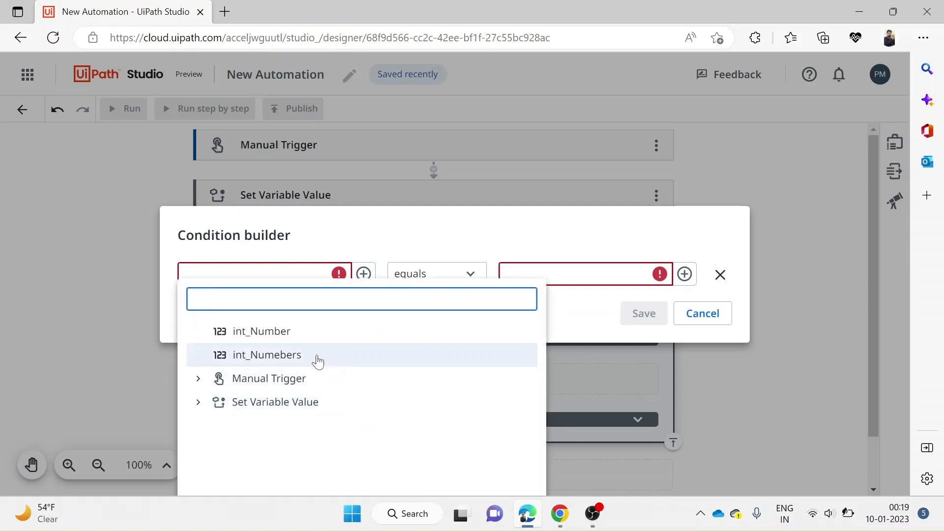
{"action": "left_click", "coordinate": [266, 355]}
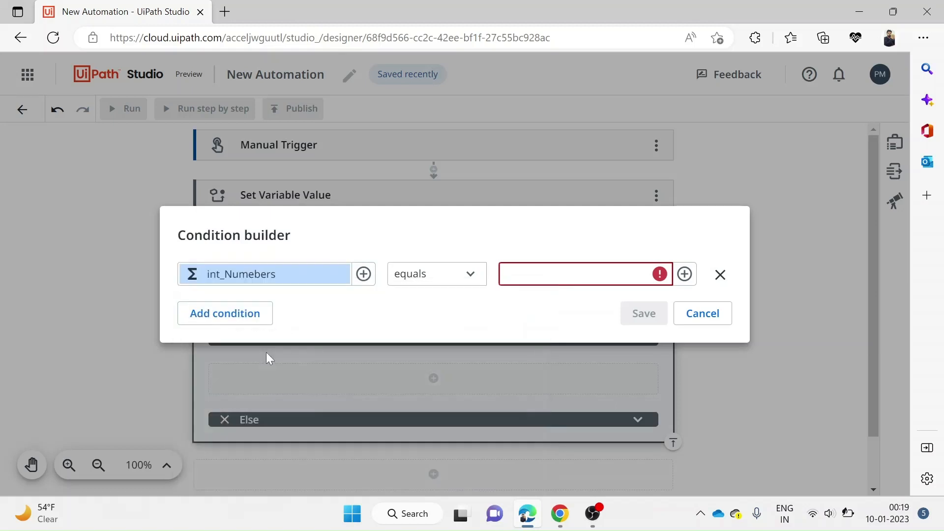
{"action": "left_click", "coordinate": [435, 273]}
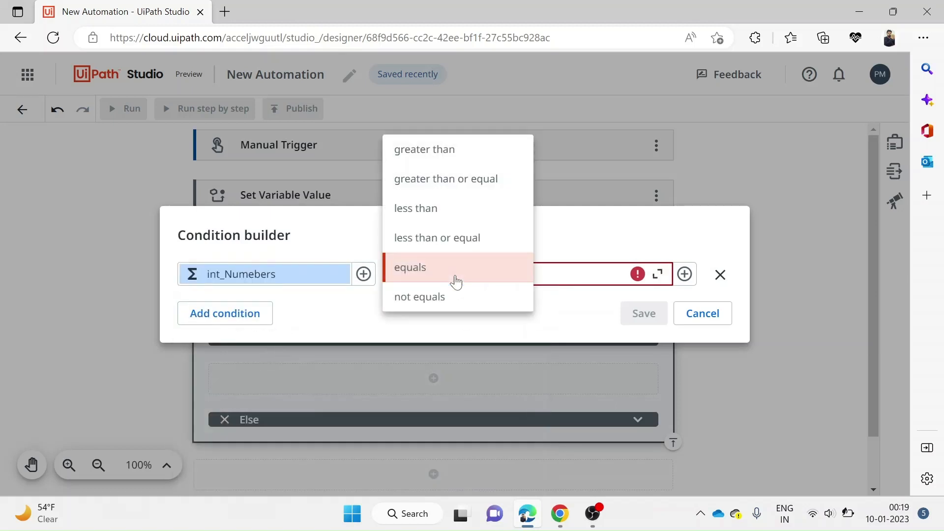
{"action": "left_click", "coordinate": [424, 148]}
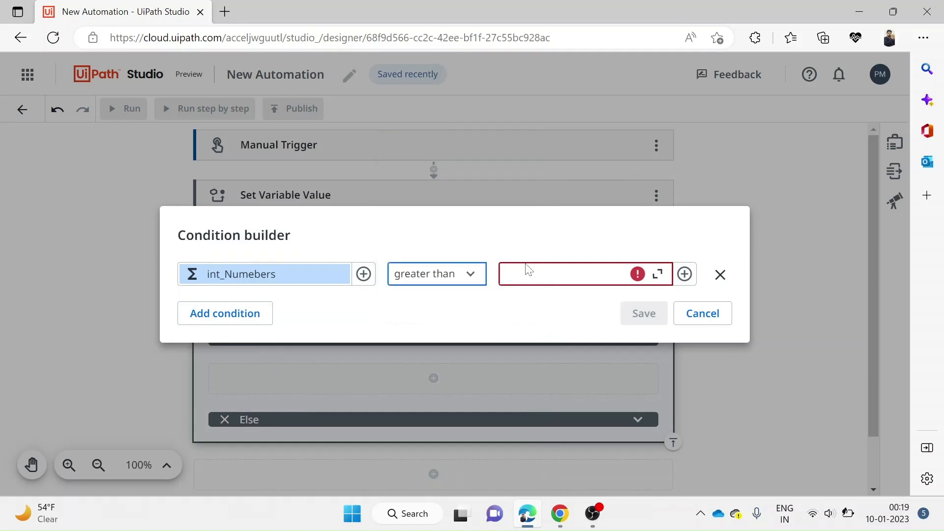
{"action": "type", "text": "25"}
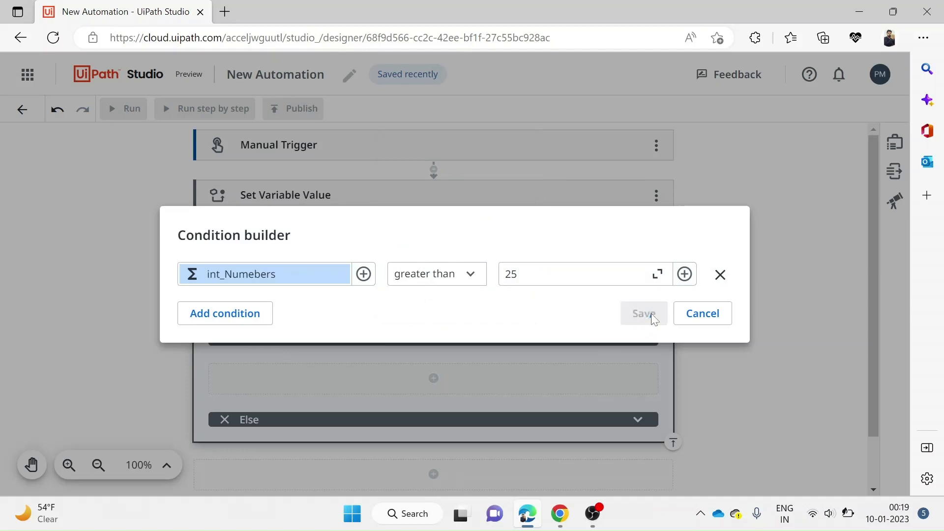
{"action": "left_click", "coordinate": [644, 313]}
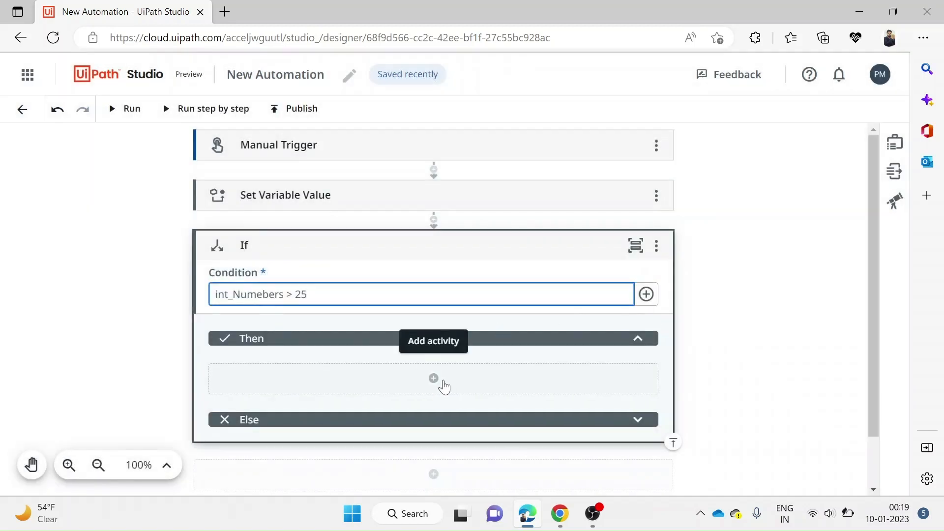
{"action": "mouse_move", "coordinate": [420, 384]}
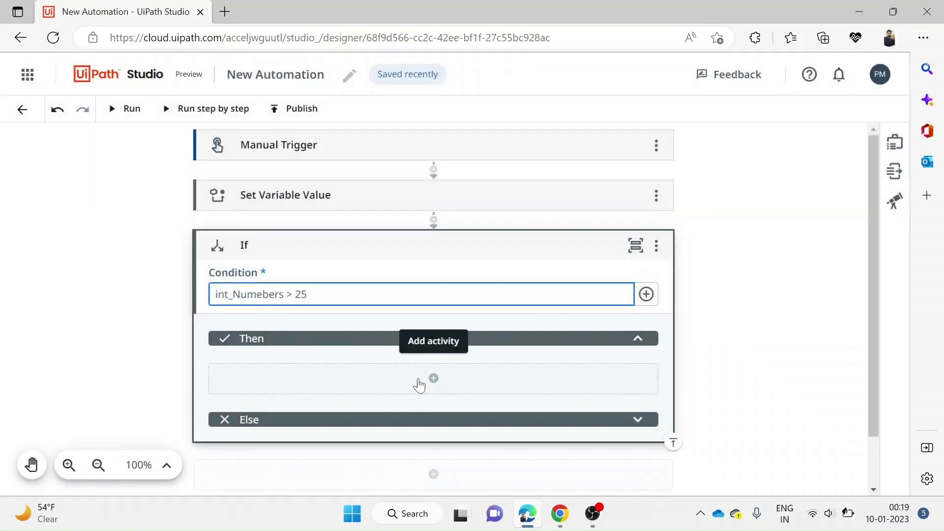
- Add a Log Message under Then logging 'The number is greater' at Info level
{"action": "left_click", "coordinate": [432, 378]}
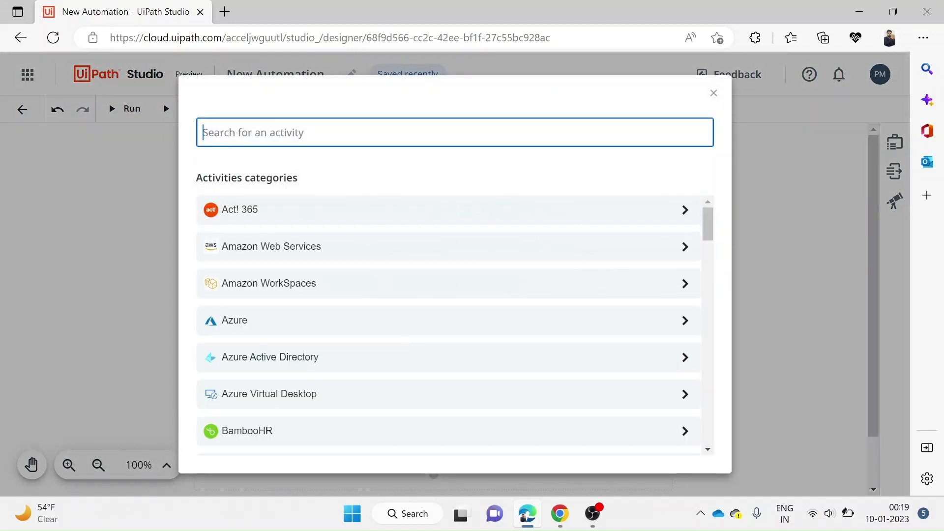
{"action": "type", "text": "log message"}
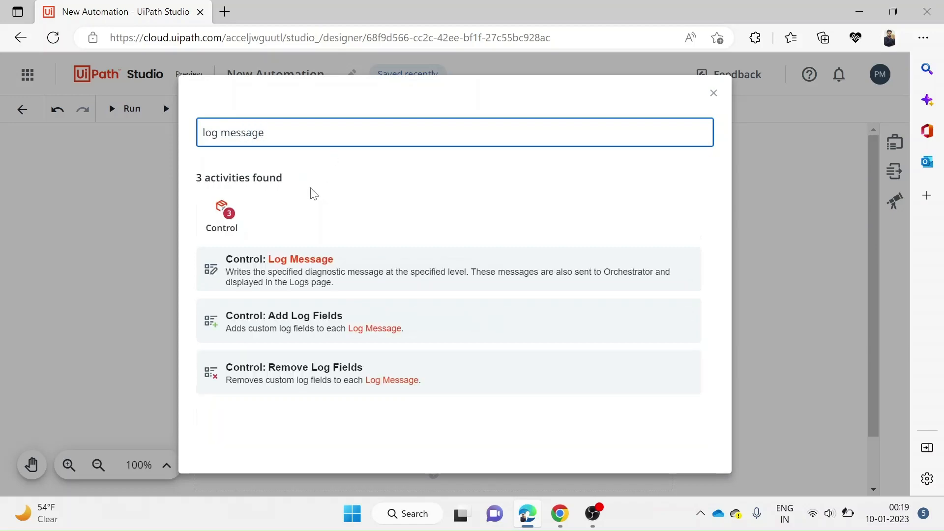
{"action": "left_click", "coordinate": [279, 259]}
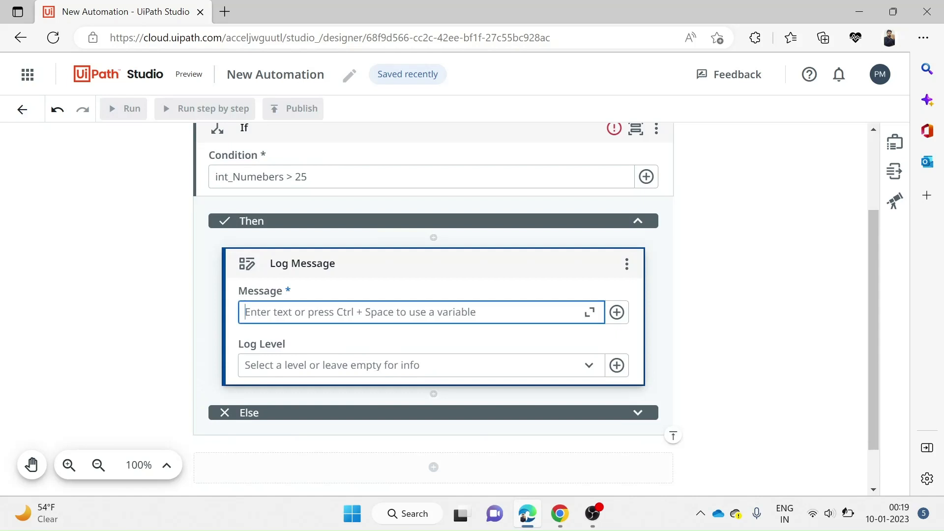
{"action": "type", "text": "The number is gr"}
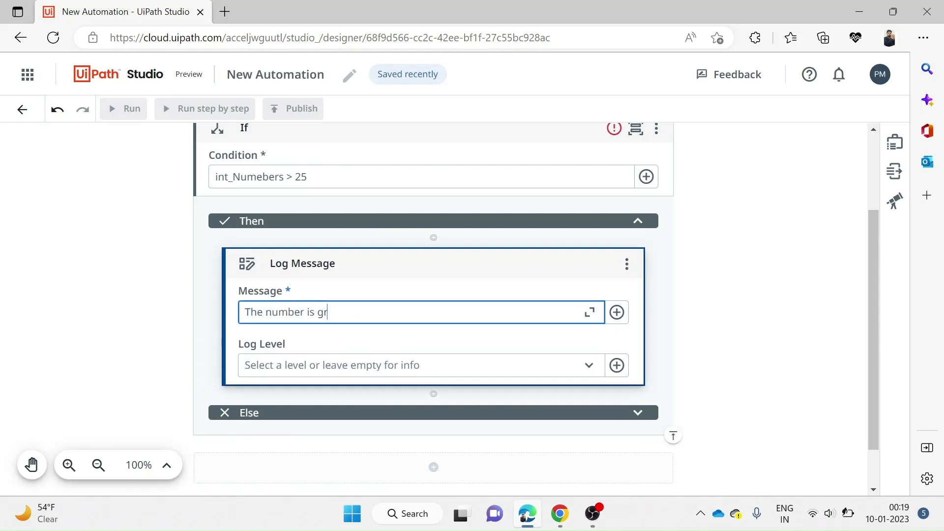
{"action": "type", "text": "eater"}
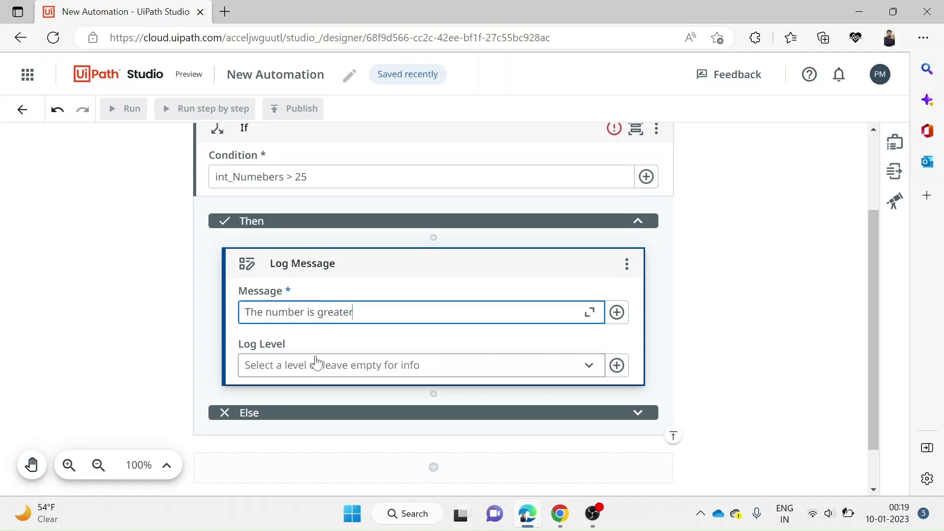
{"action": "left_click", "coordinate": [415, 365]}
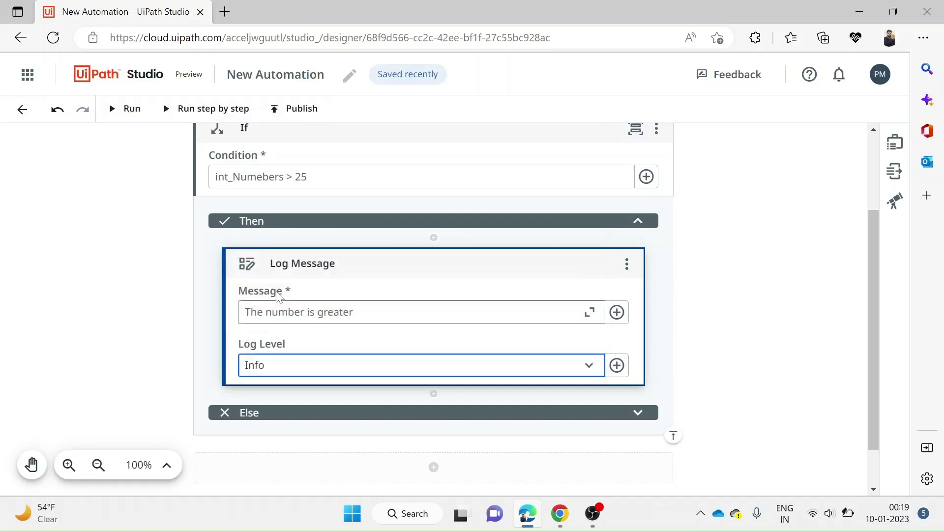
{"action": "scroll", "scroll_direction": "down", "scroll_amount": 3}
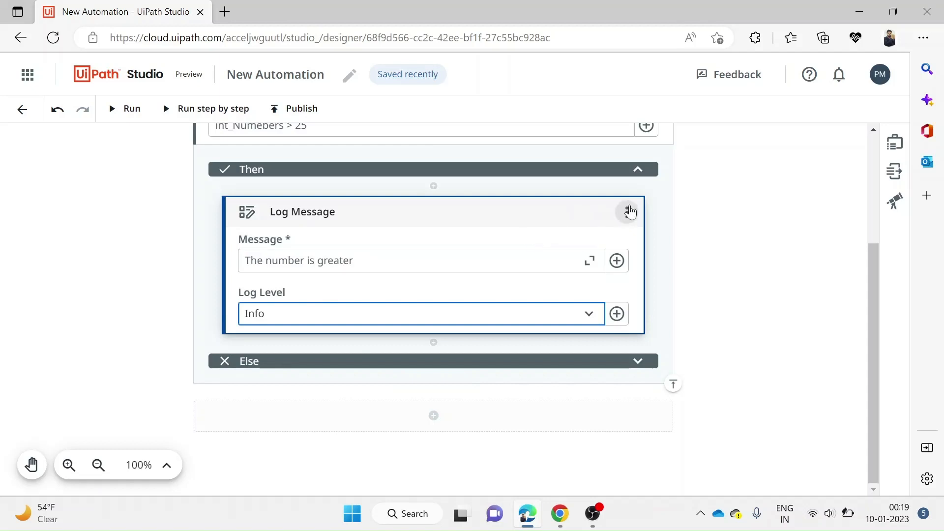
- Paste a copy of the Log Message after the If, changing its text to 'The number is less than'
{"action": "left_click", "coordinate": [626, 212]}
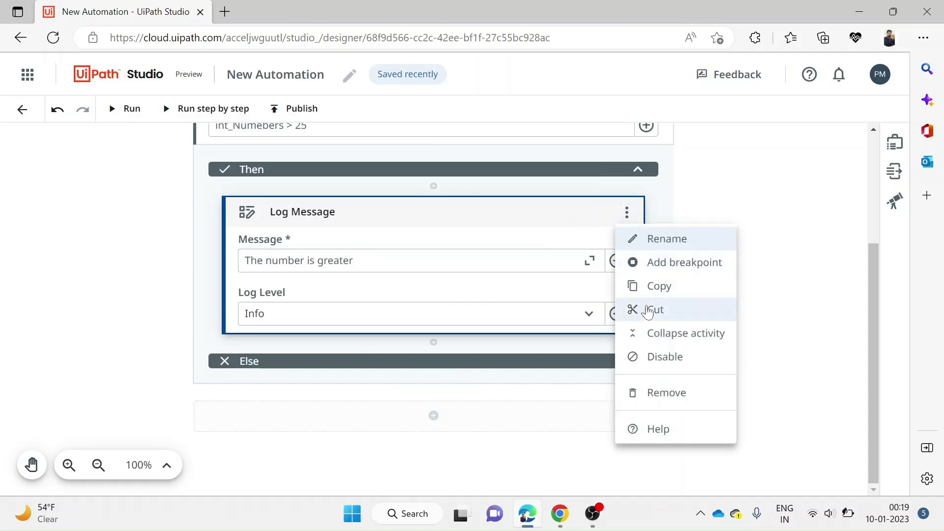
{"action": "left_click", "coordinate": [659, 286]}
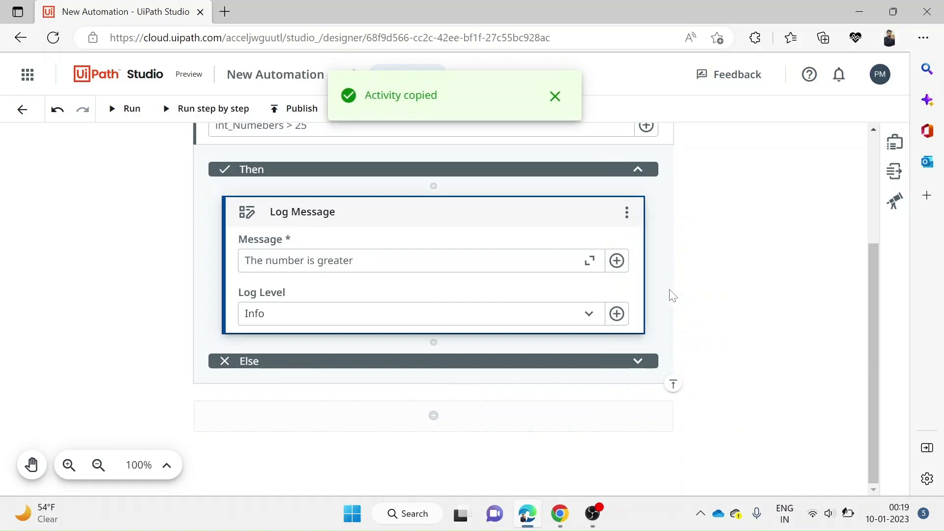
{"action": "mouse_move", "coordinate": [416, 417]}
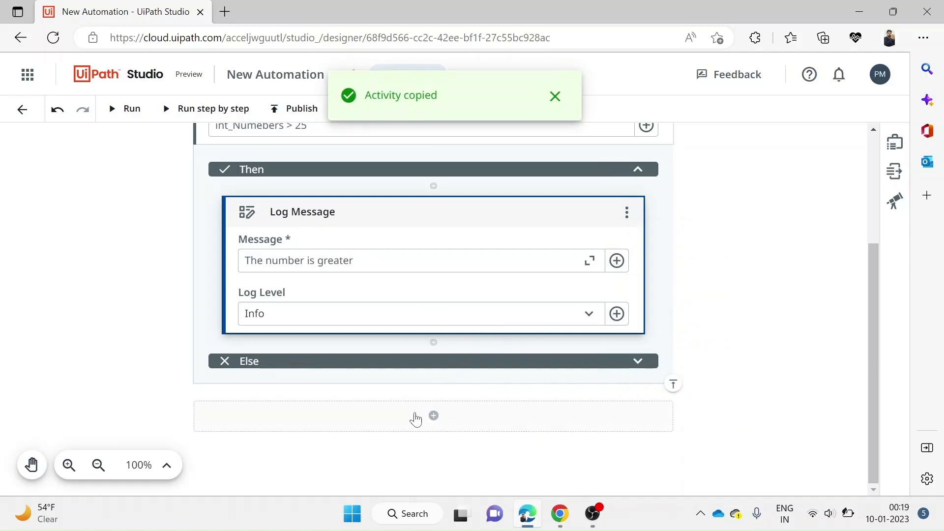
{"action": "left_click", "coordinate": [432, 416]}
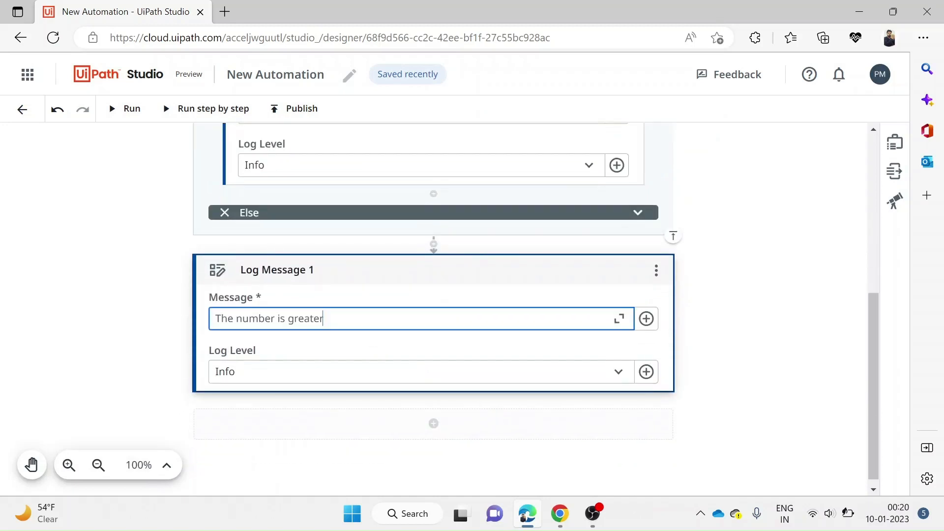
{"action": "key", "text": "Backspace"}
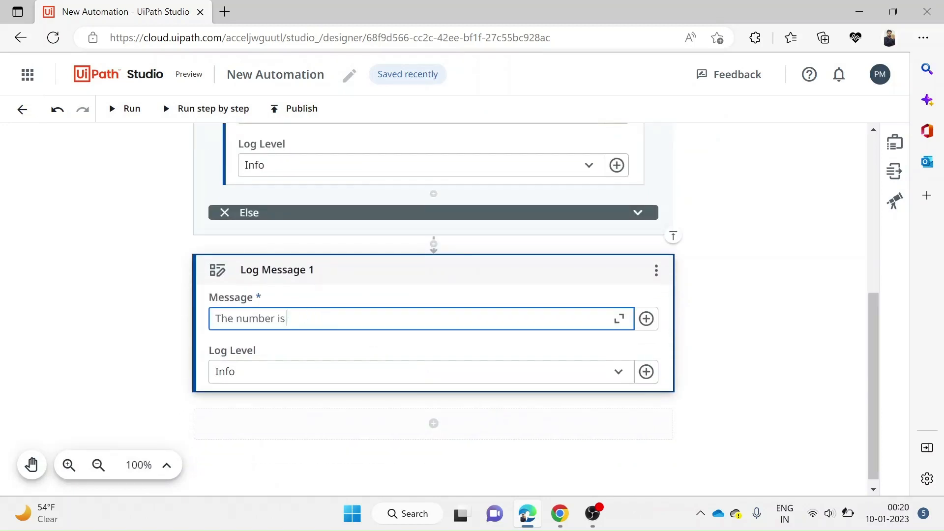
{"action": "type", "text": "less"}
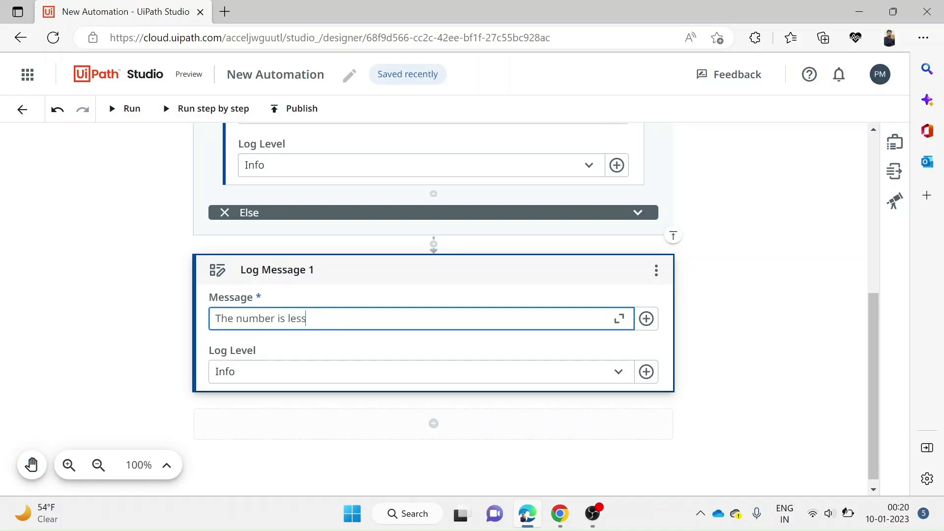
{"action": "type", "text": "than"}
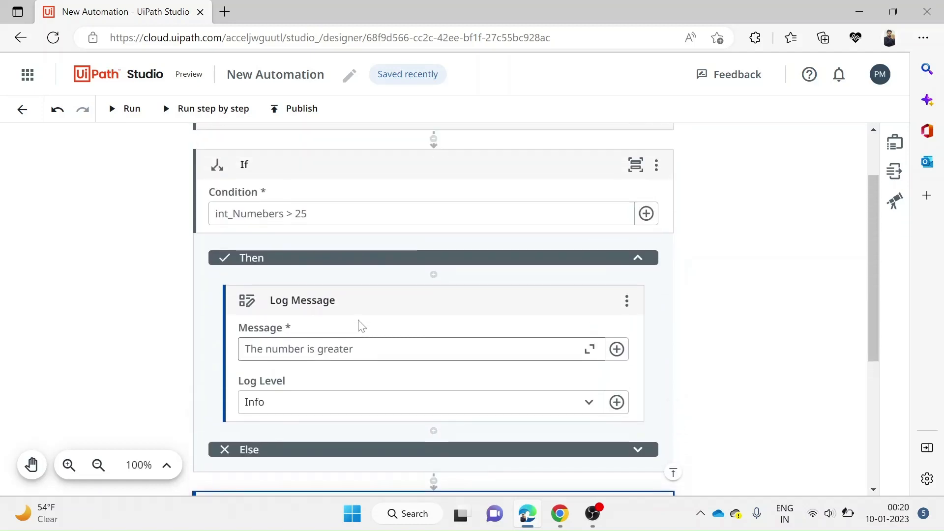
{"action": "scroll", "scroll_direction": "up", "scroll_amount": 3}
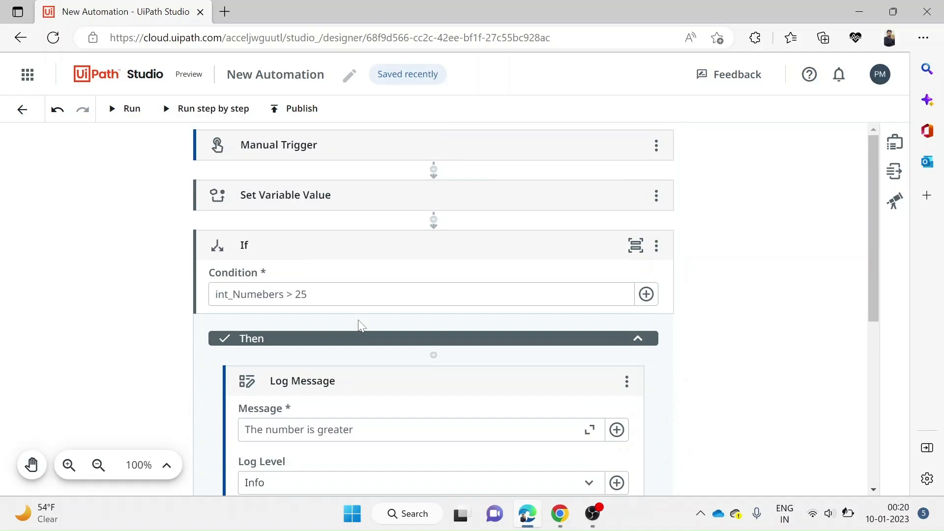
{"action": "mouse_move", "coordinate": [131, 126]}
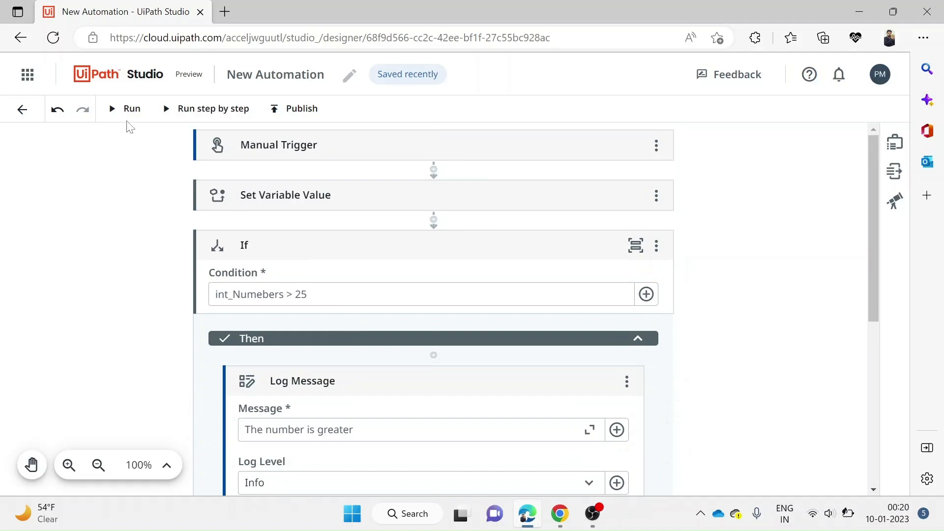
- Start a run of the New Automation workflow
{"action": "left_click", "coordinate": [131, 108]}
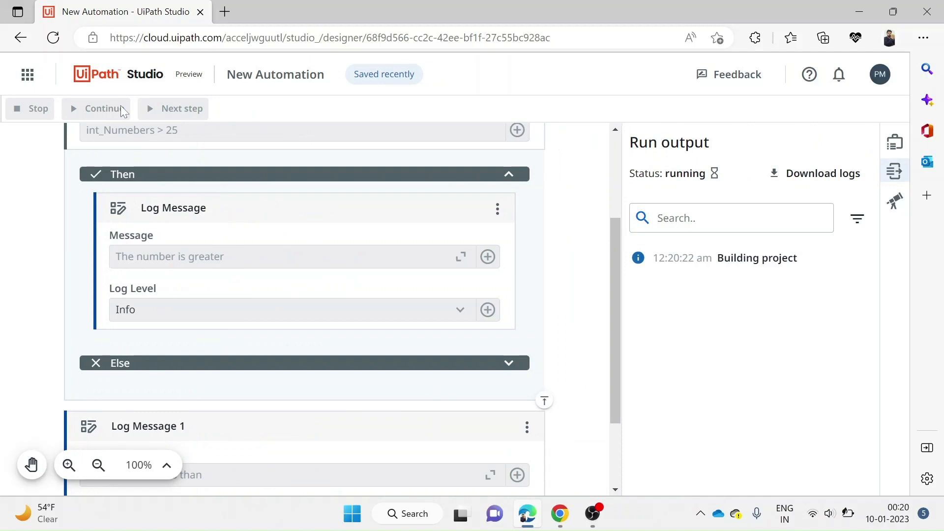
{"action": "mouse_move", "coordinate": [695, 194]}
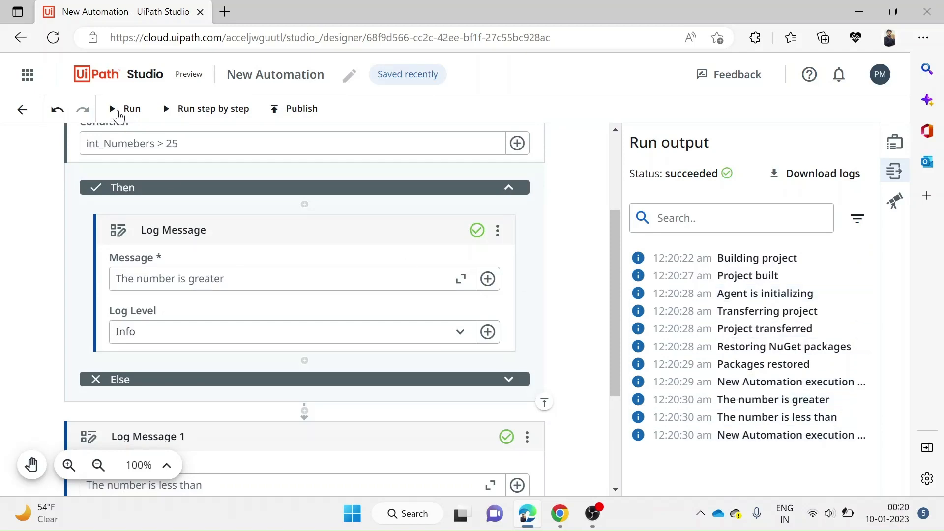
{"action": "mouse_move", "coordinate": [190, 112]}
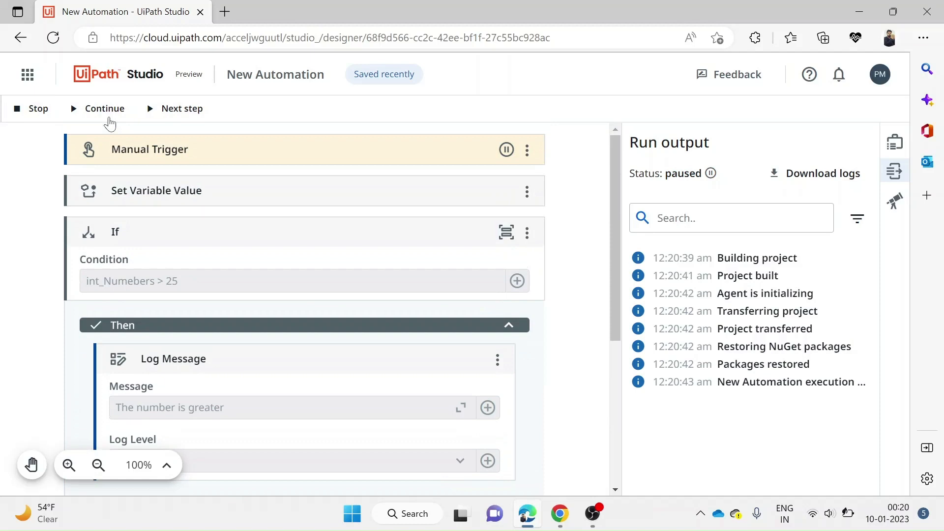
{"action": "mouse_move", "coordinate": [181, 115]}
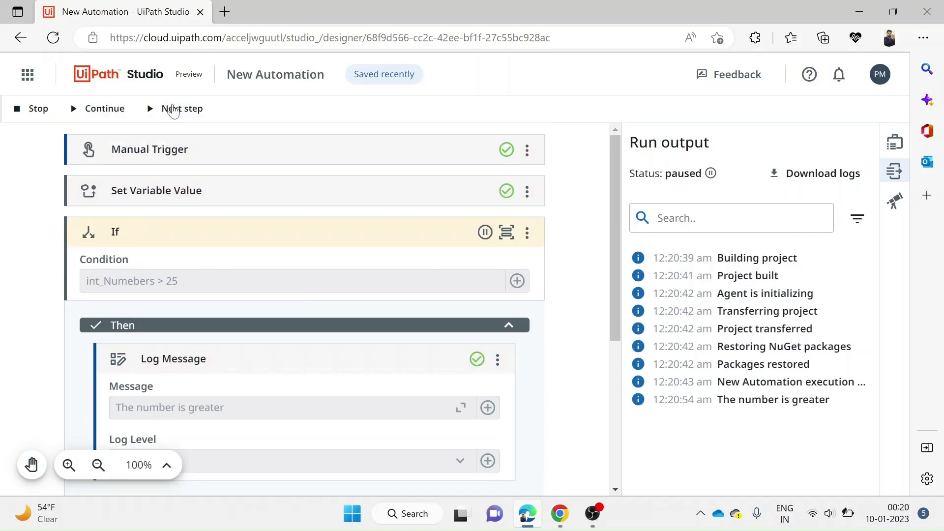
- Scroll the Run output while the step-by-step run finishes successfully
{"action": "scroll", "scroll_direction": "down", "scroll_amount": 3}
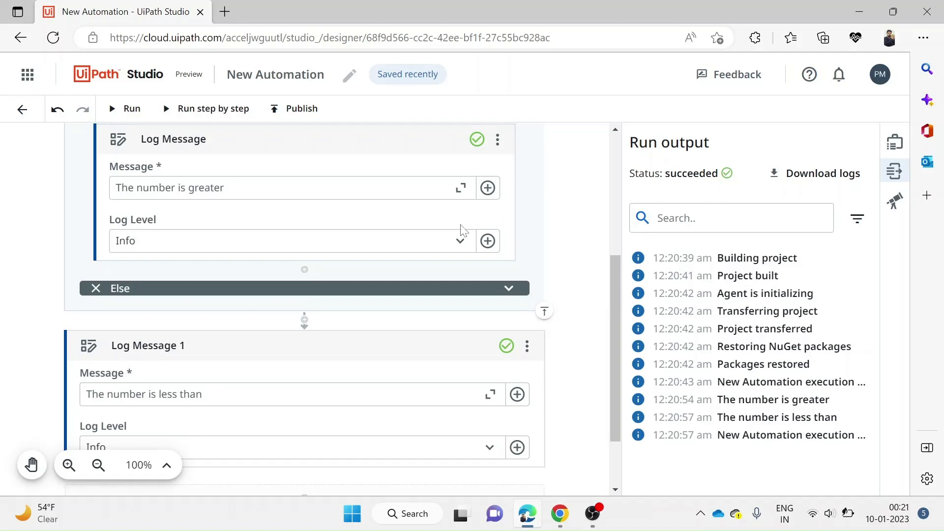
{"action": "scroll", "scroll_direction": "up", "scroll_amount": 3}
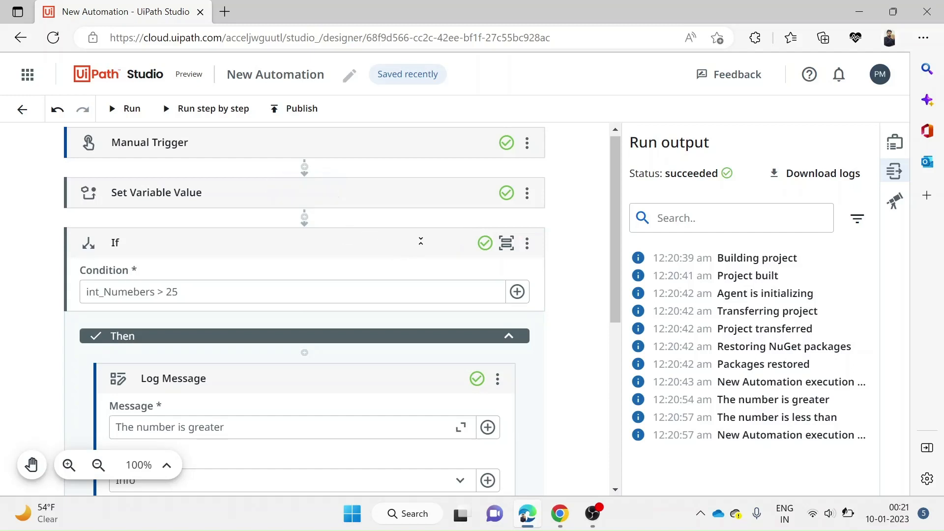
{"action": "scroll", "scroll_direction": "down", "scroll_amount": 3}
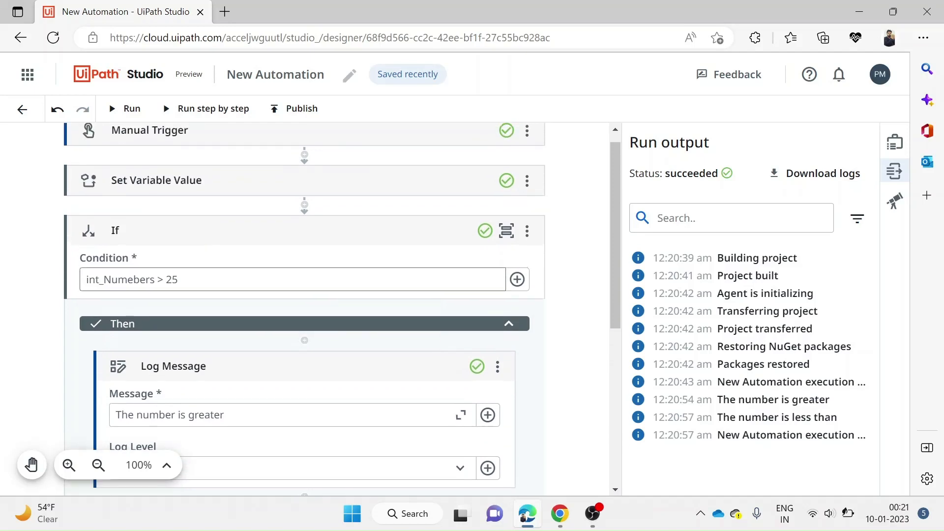